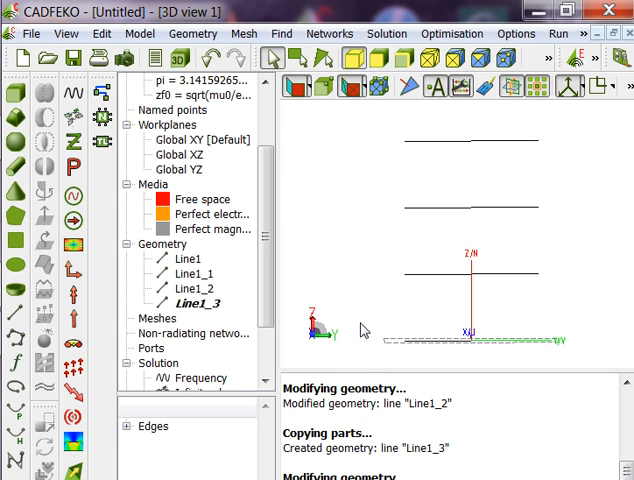
Set a single solution frequency of 600e6 Hz, correcting the mistaken first entry.
scroll(down, 3)
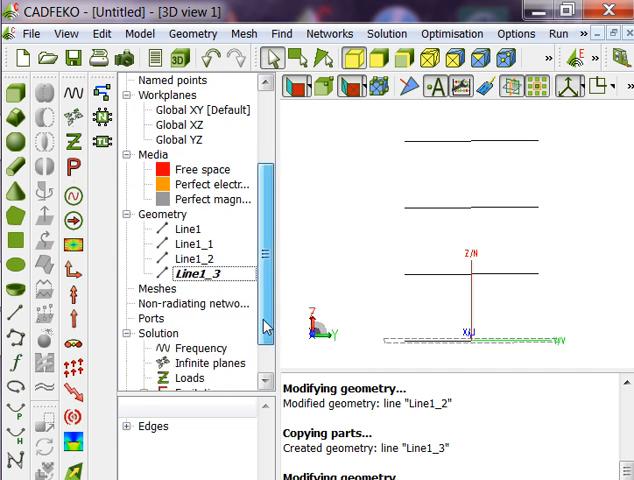
scroll(down, 3)
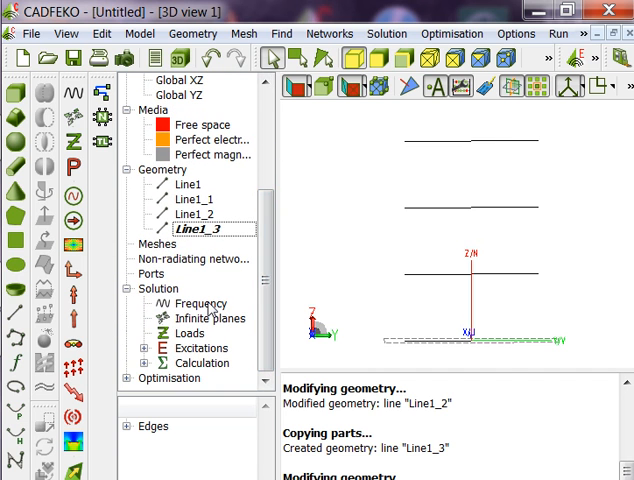
double_click(188, 303)
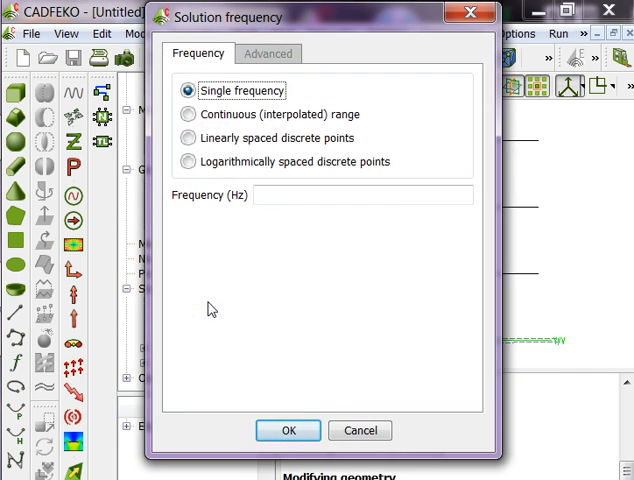
text(6)
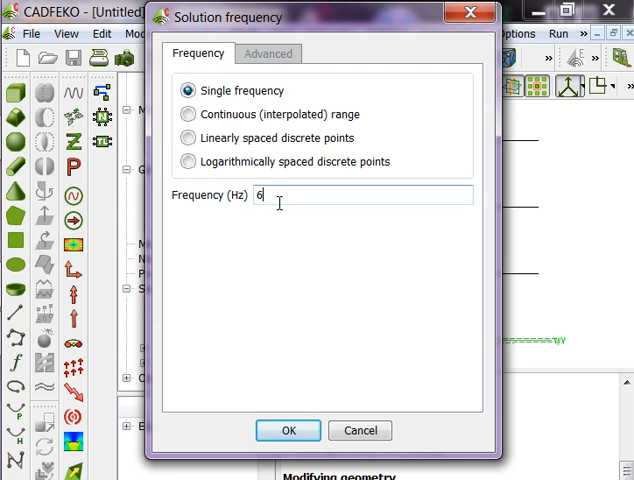
text(006)
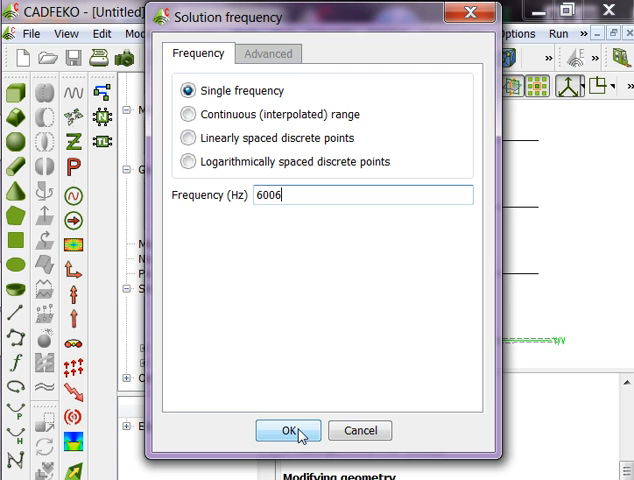
click(287, 430)
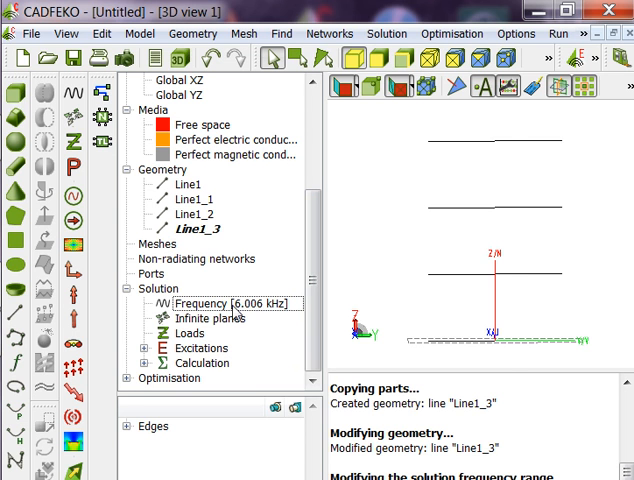
double_click(236, 303)
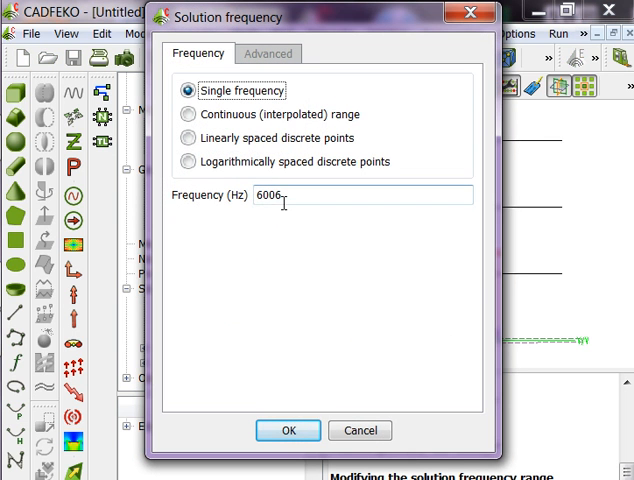
text(e6)
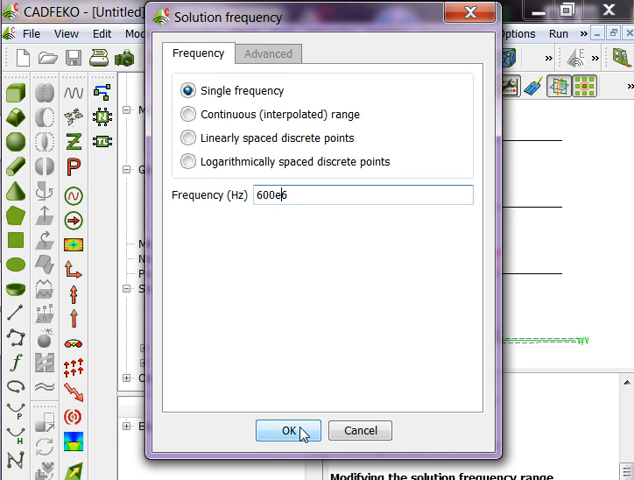
click(281, 430)
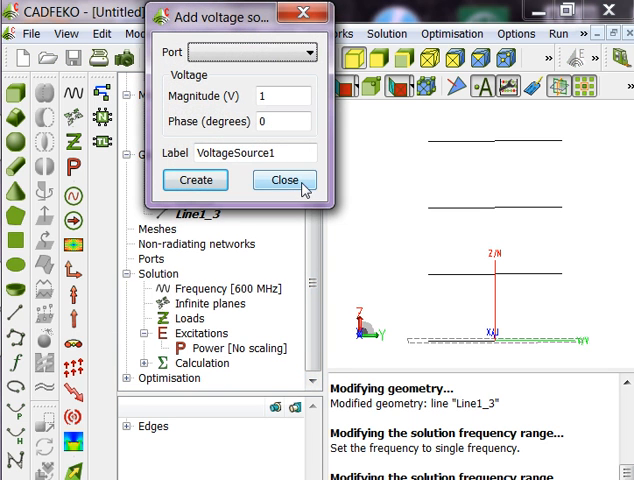
Dismiss the voltage source dialog and create Port1 at the middle of Line1.
click(284, 180)
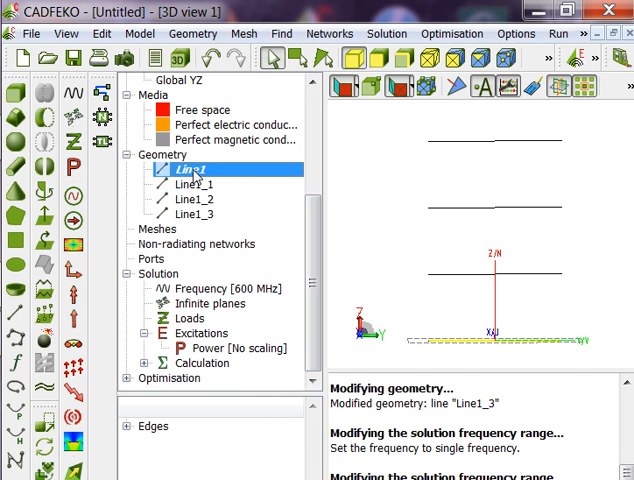
mouse_move(137, 425)
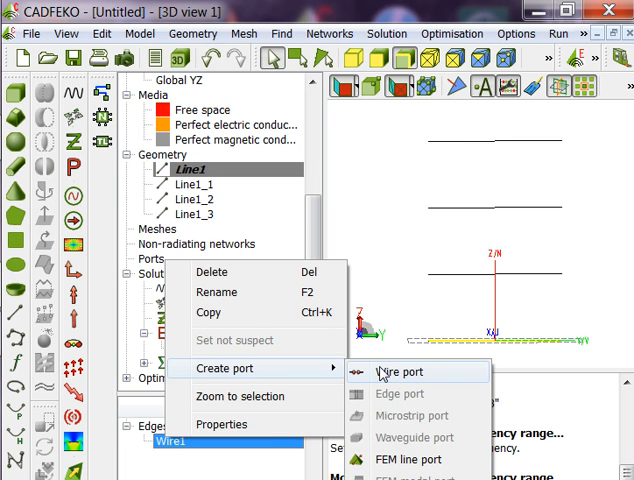
click(398, 371)
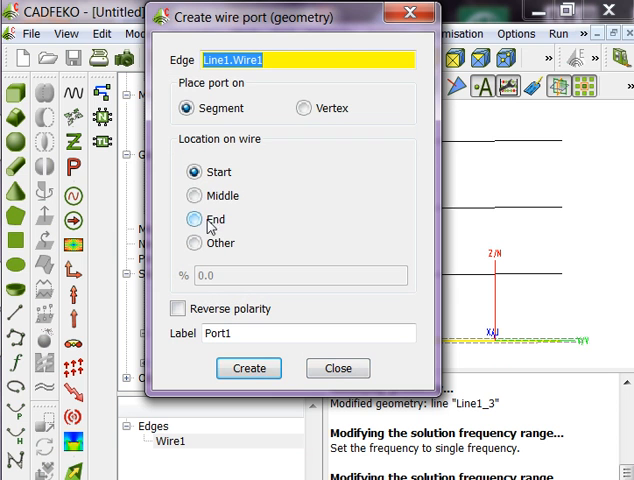
click(195, 195)
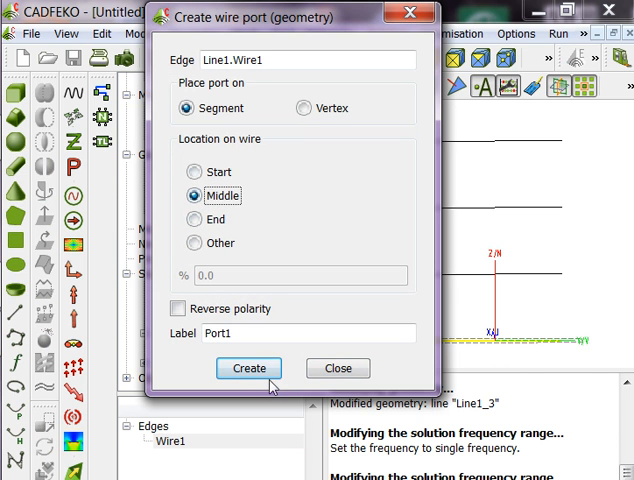
click(248, 368)
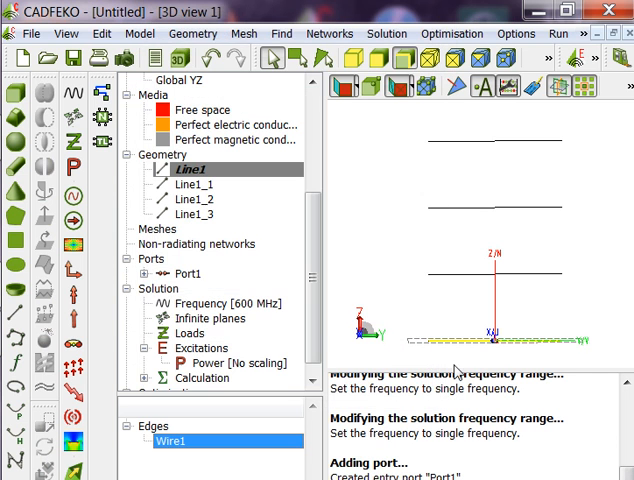
mouse_move(248, 272)
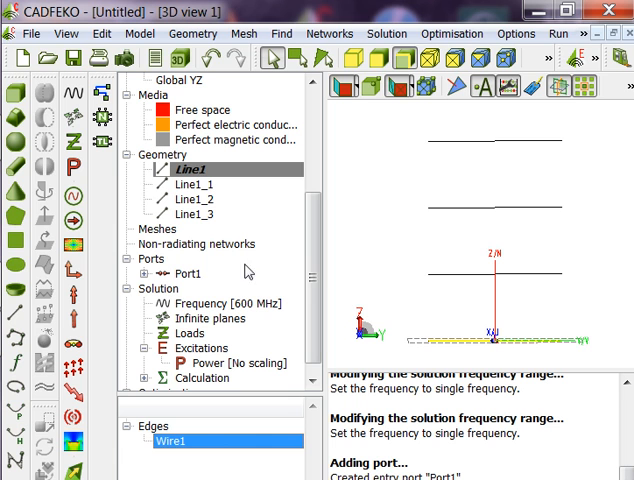
Create middle wire ports on Line1_1, Line1_2 and Line1_3, producing Port2 to Port4.
click(196, 184)
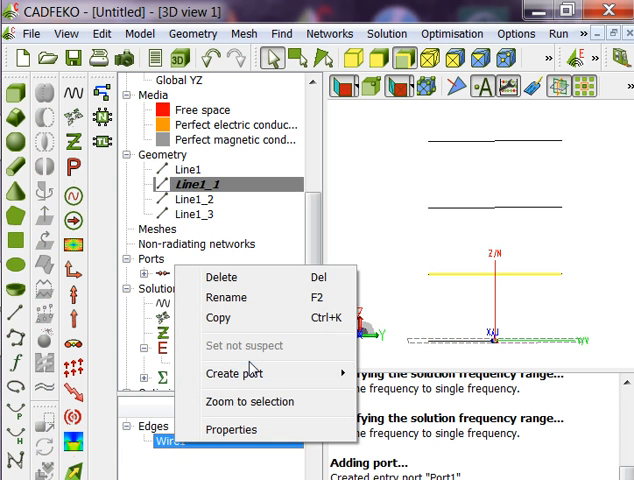
click(237, 373)
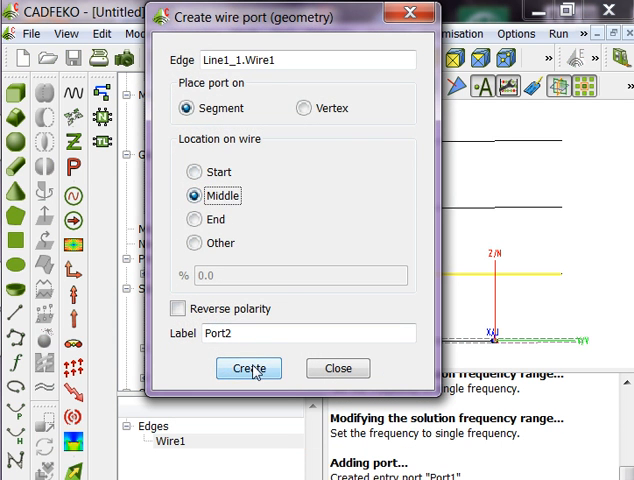
click(248, 368)
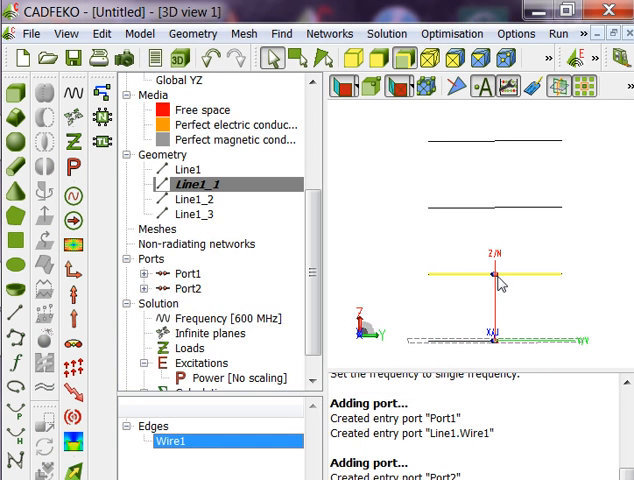
click(192, 199)
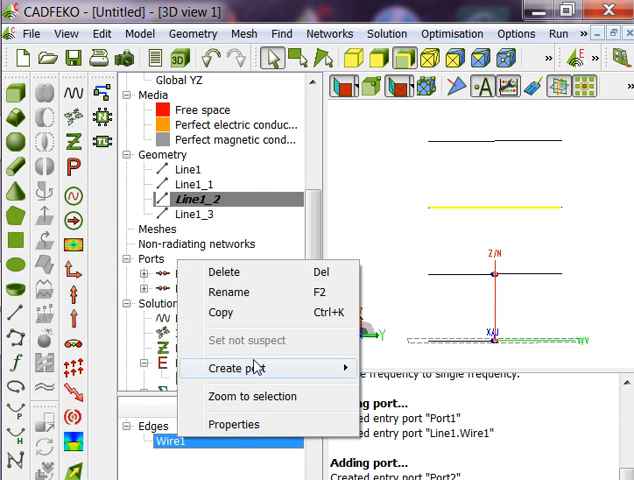
click(248, 368)
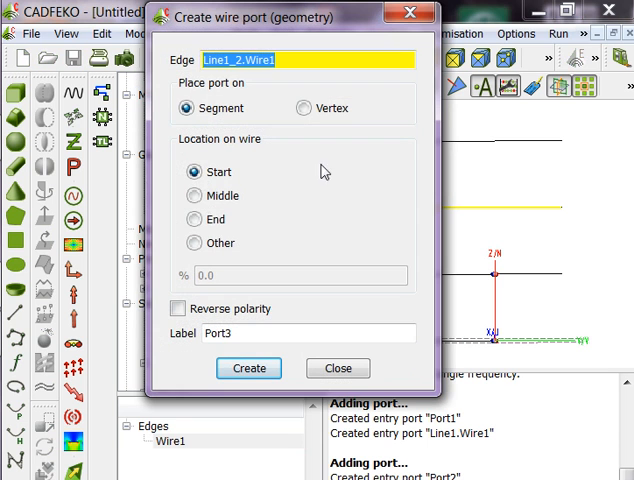
click(194, 195)
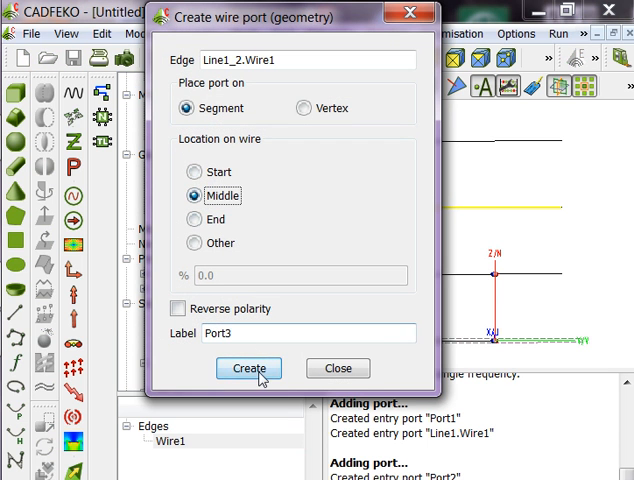
click(249, 368)
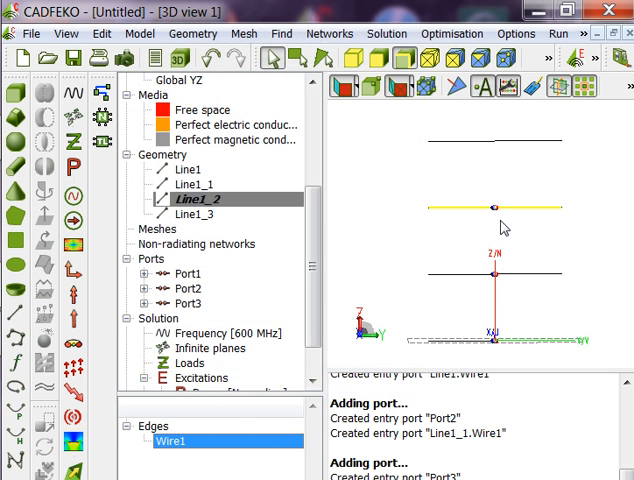
click(204, 214)
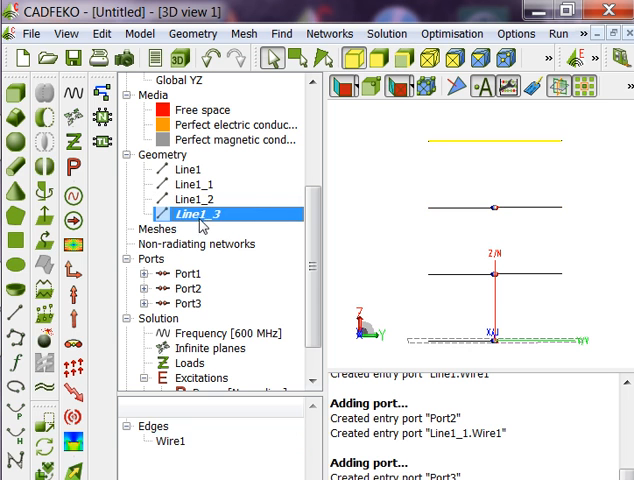
right_click(210, 214)
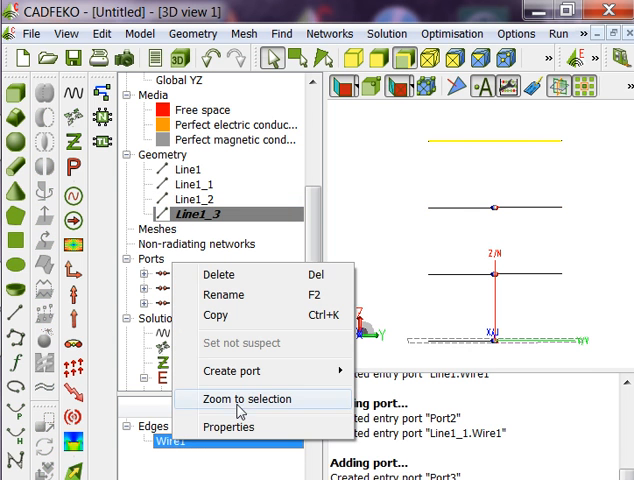
click(227, 356)
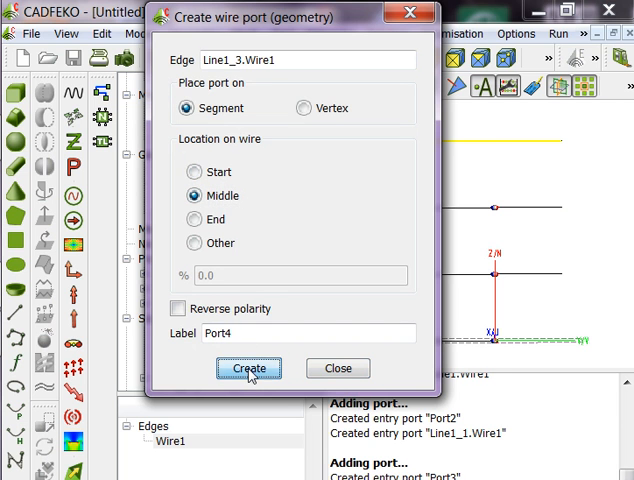
click(249, 368)
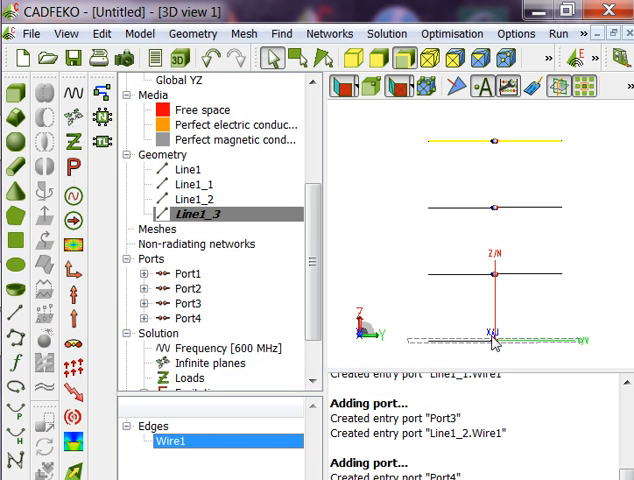
mouse_move(498, 215)
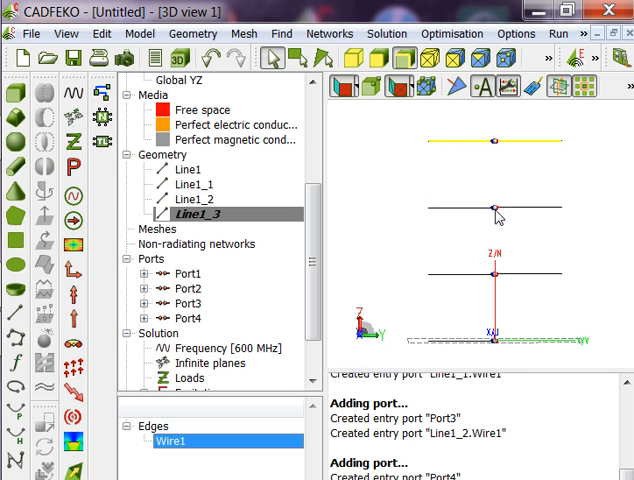
mouse_move(497, 352)
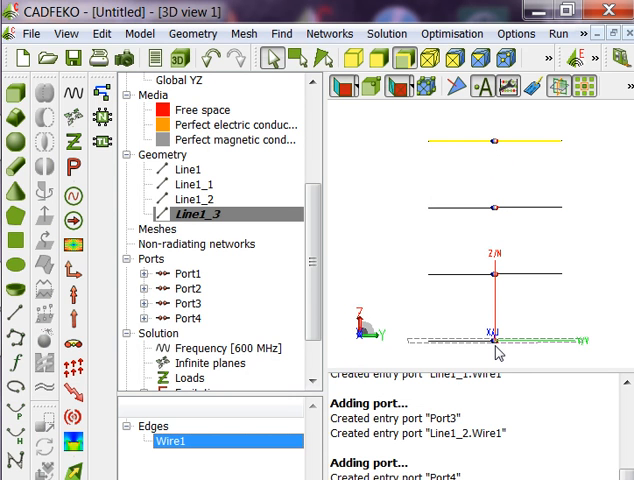
mouse_move(500, 352)
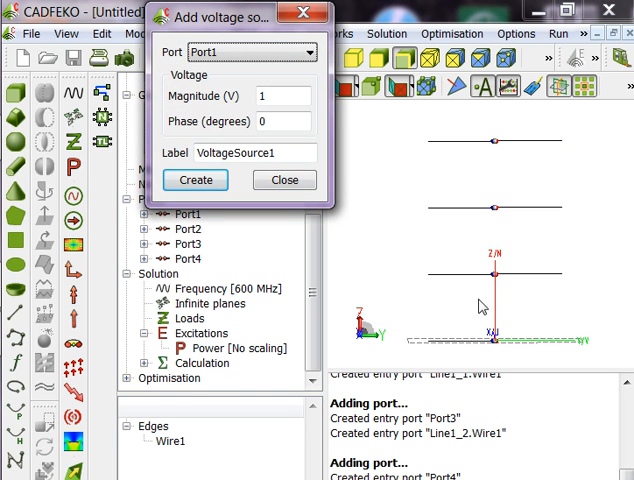
mouse_move(308, 147)
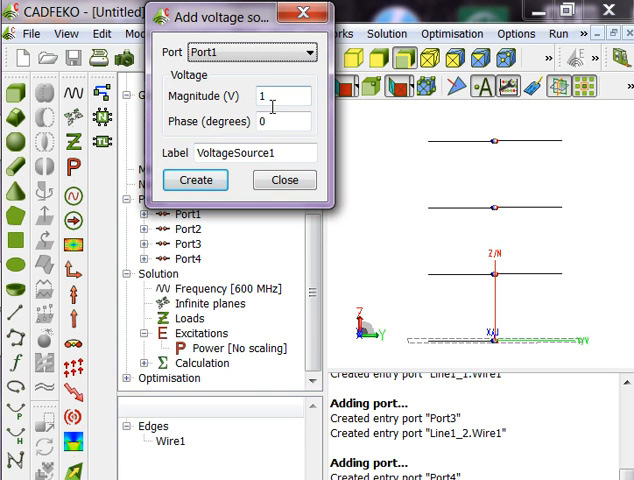
mouse_move(355, 210)
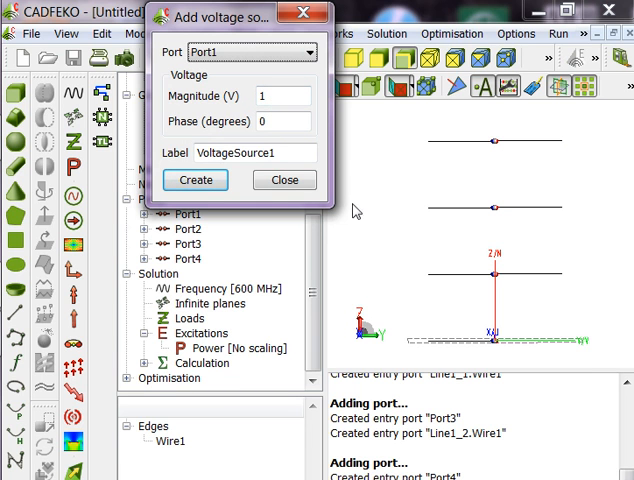
Add VoltageSource1 to VoltageSource4 on Port1 through Port4, each 1 V at 0° phase.
click(282, 120)
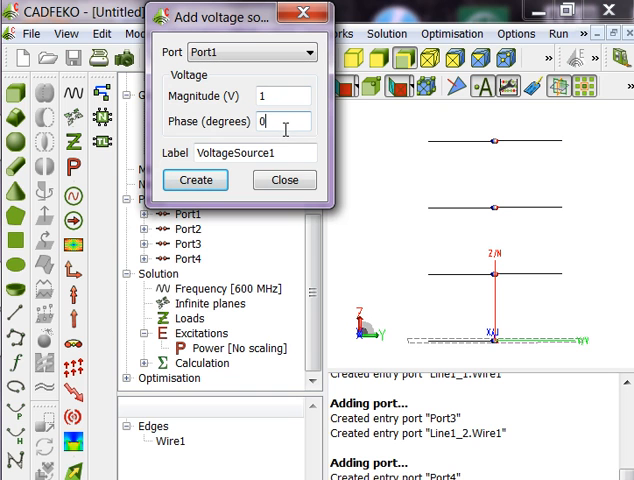
triple_click(264, 122)
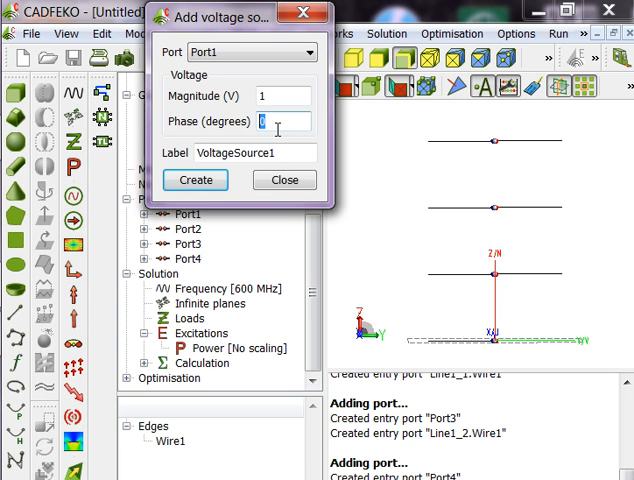
mouse_move(502, 152)
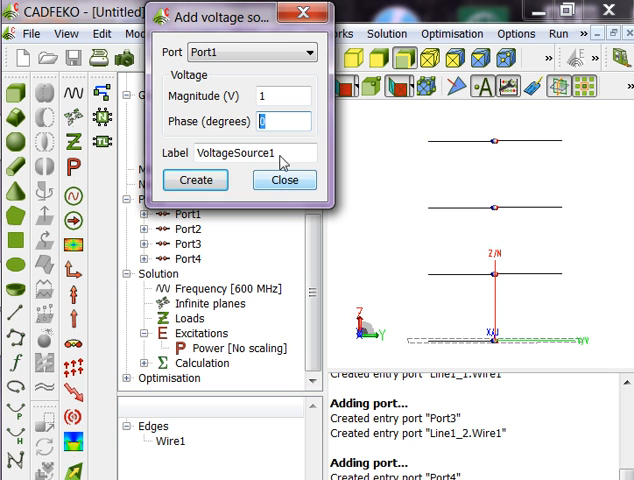
click(195, 180)
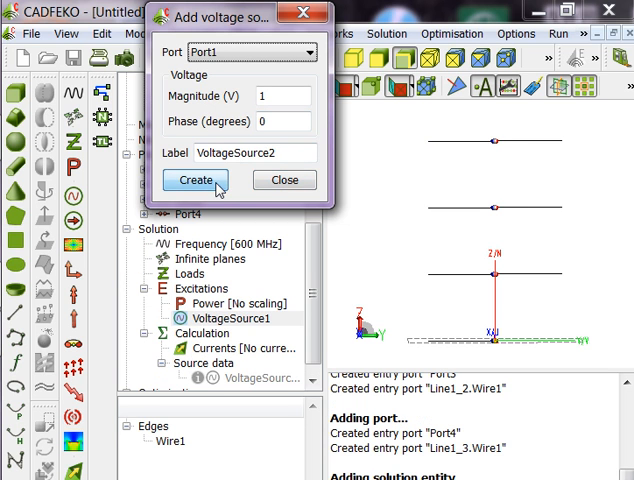
click(195, 180)
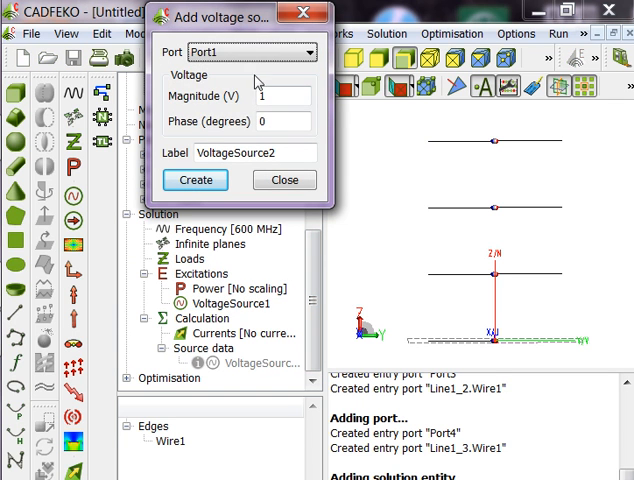
click(250, 51)
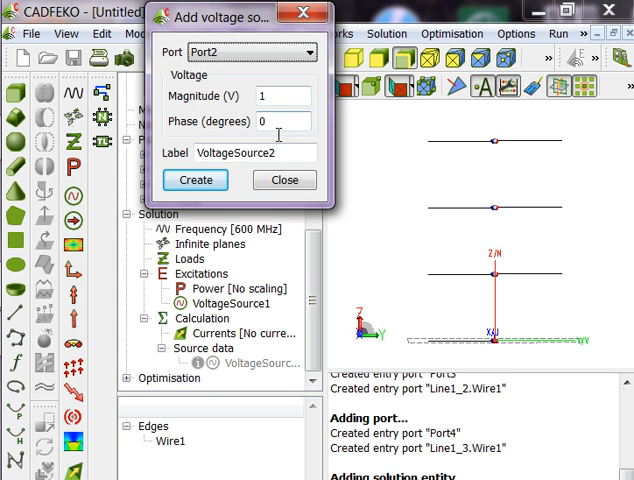
click(196, 180)
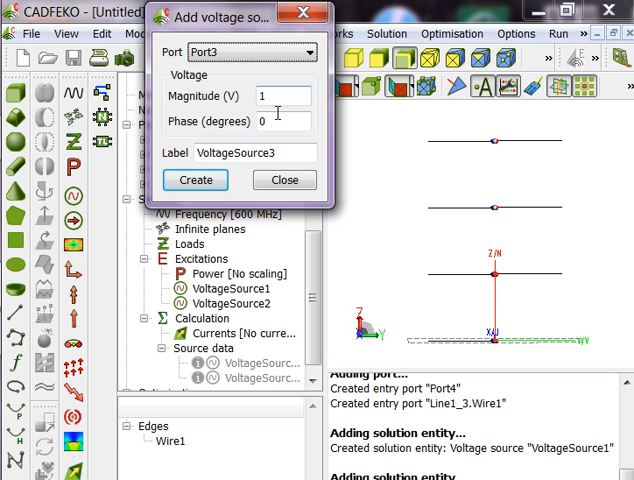
click(195, 180)
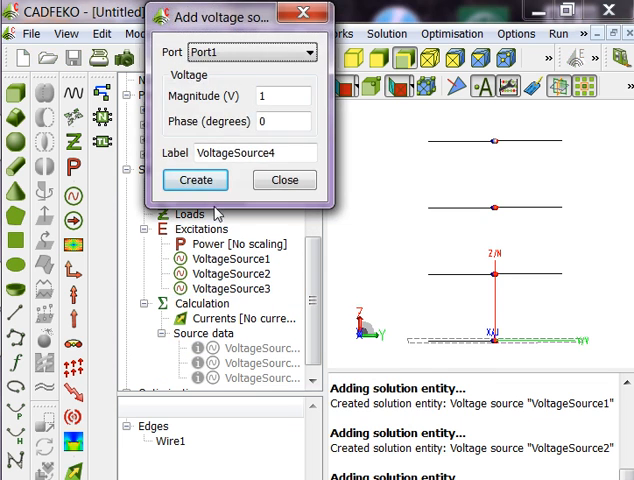
click(253, 51)
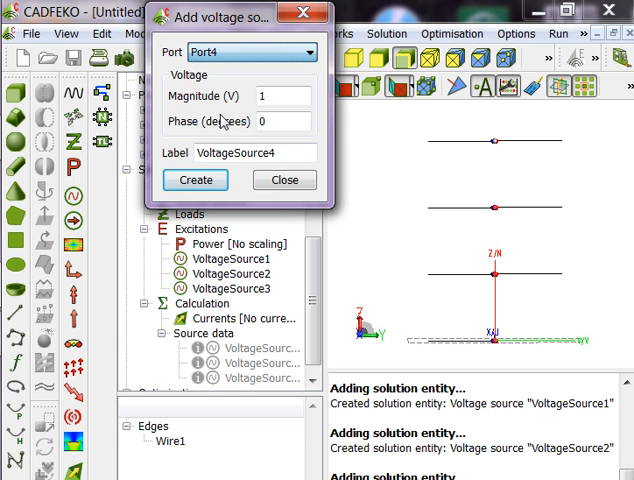
click(195, 180)
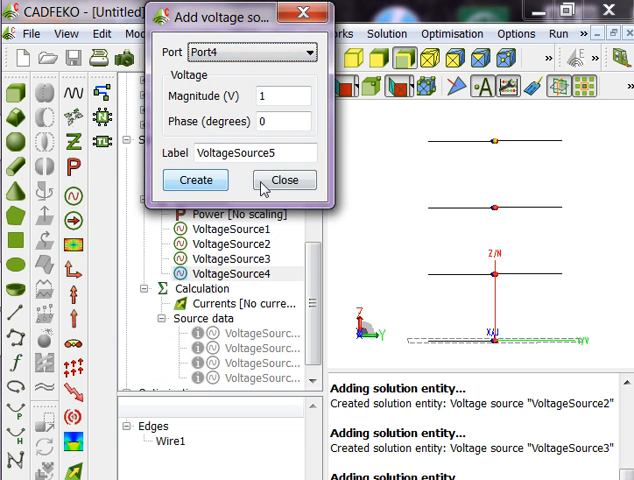
click(284, 180)
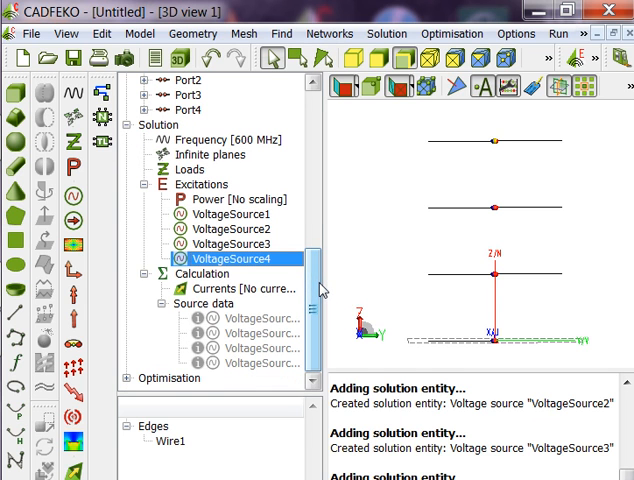
mouse_move(318, 177)
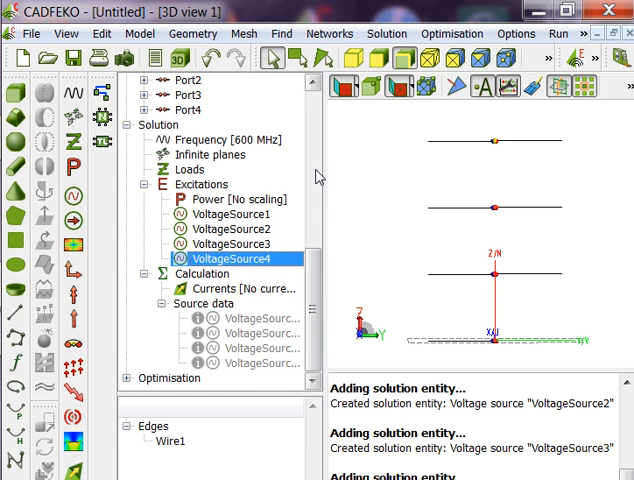
mouse_move(193, 33)
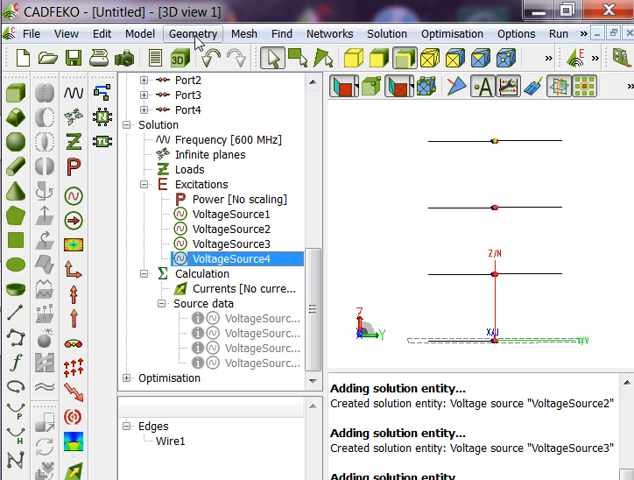
Add the FarField1 far field request and dismiss the unmeshed geometry warning.
click(387, 33)
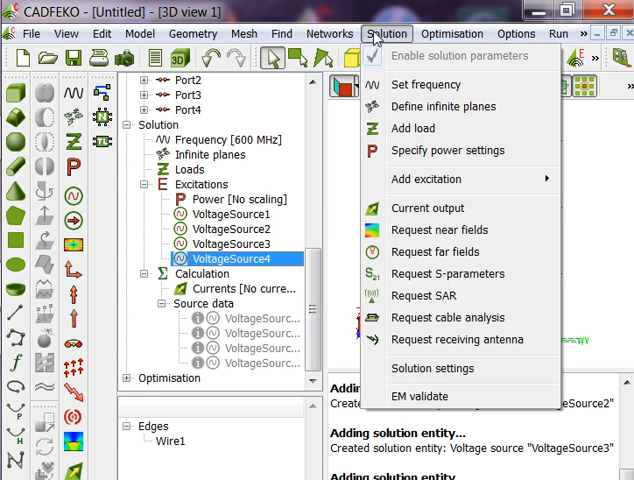
mouse_move(435, 251)
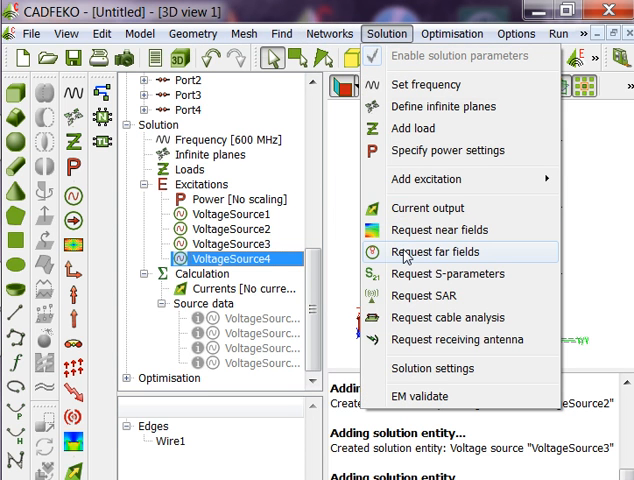
click(437, 251)
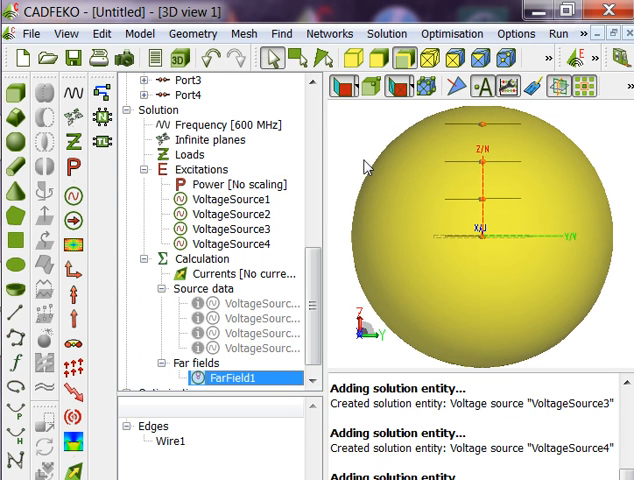
mouse_move(568, 32)
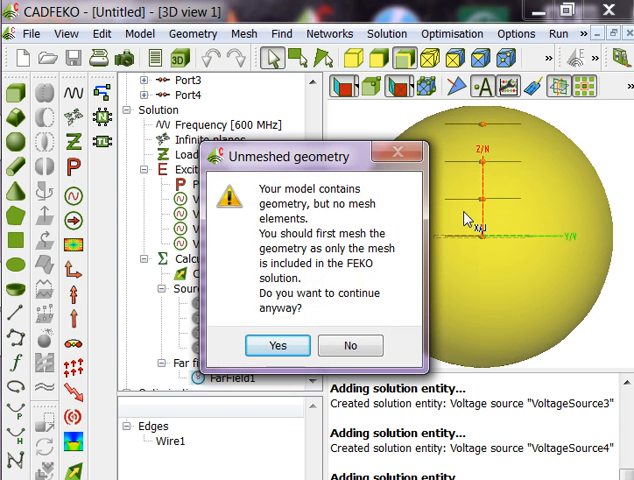
click(277, 345)
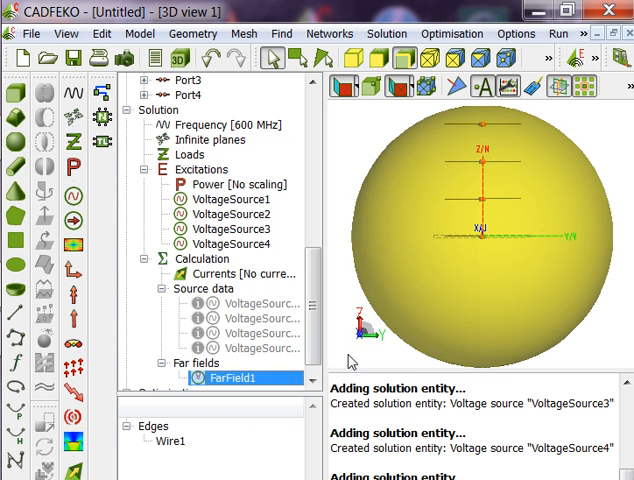
Mesh the four wire lines using suggested sizes and a 0.1 wire segment radius.
scroll(up, 3)
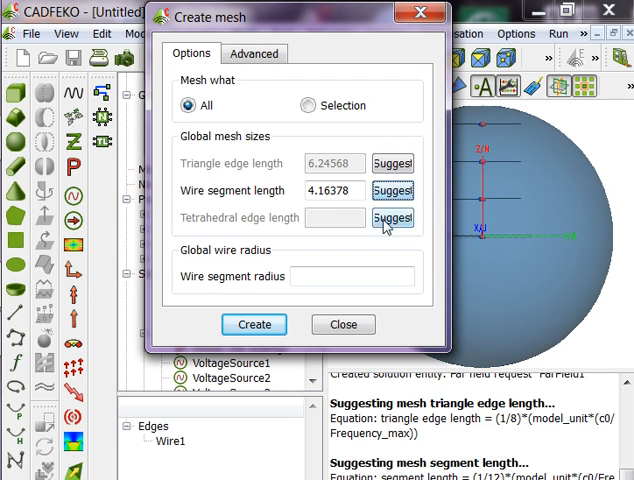
click(392, 218)
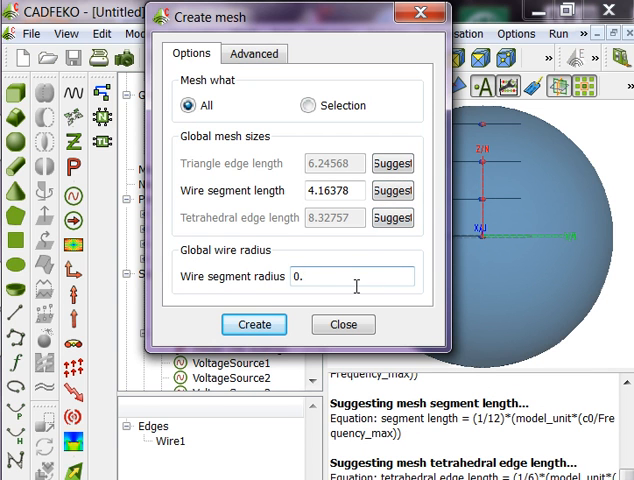
text(1)
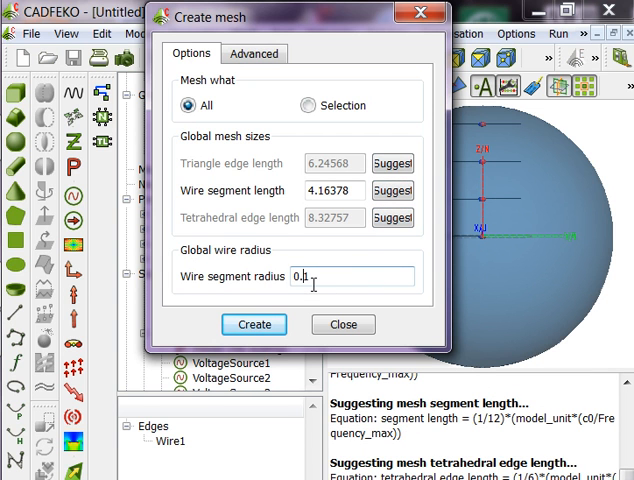
click(254, 324)
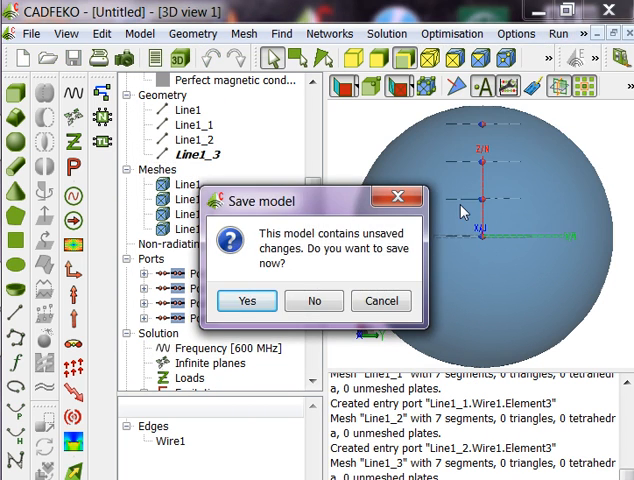
Save the model as broadsidearray in the cadfeko folder before solving.
click(246, 300)
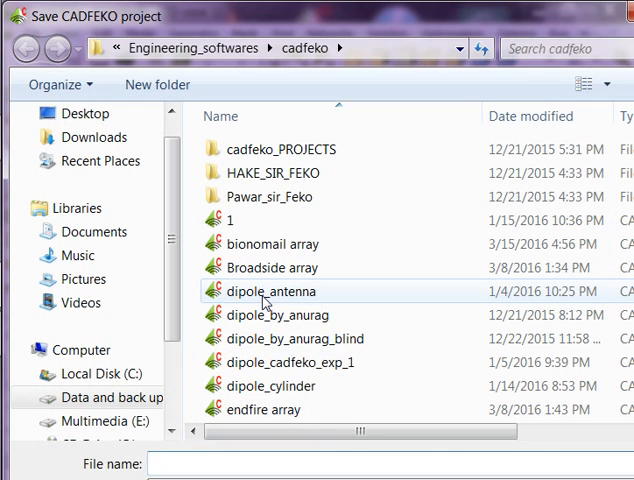
mouse_move(270, 291)
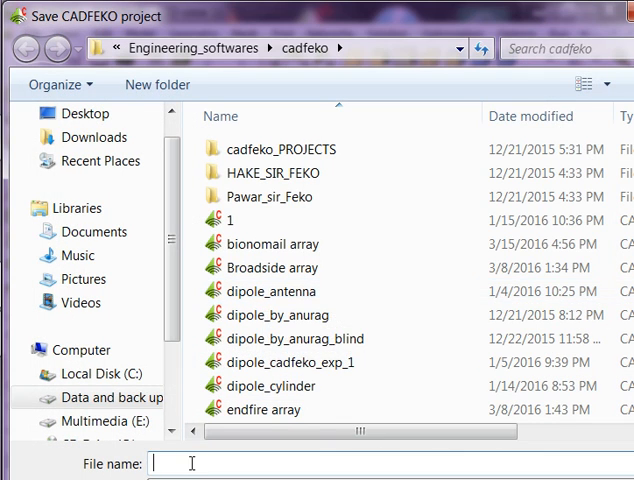
text(broadsidearra)
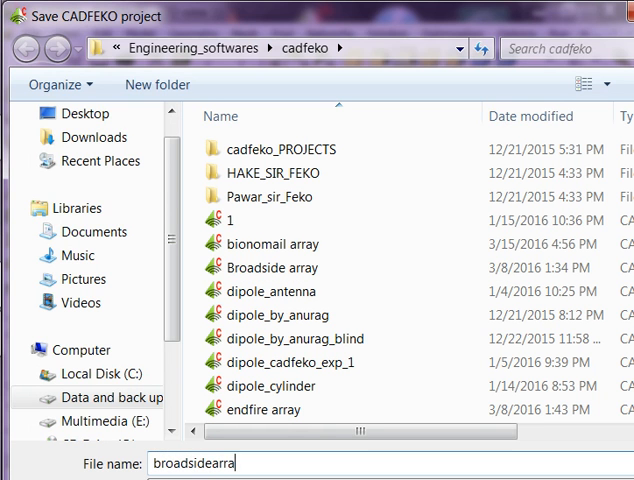
text(y)
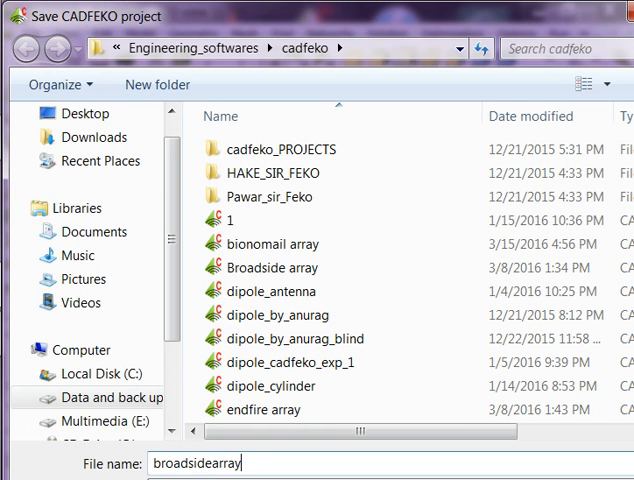
click(580, 463)
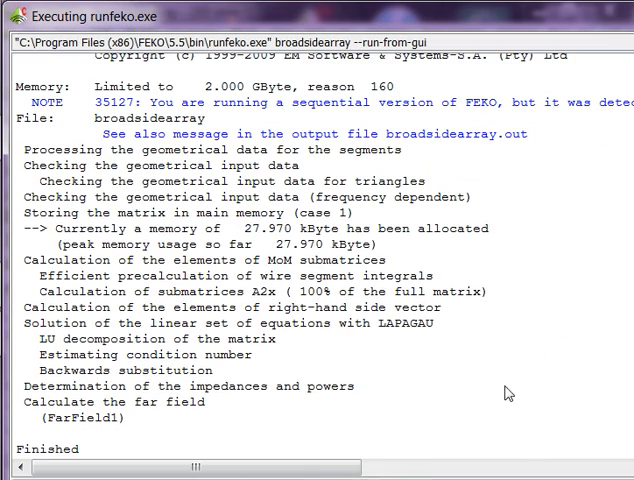
mouse_move(457, 448)
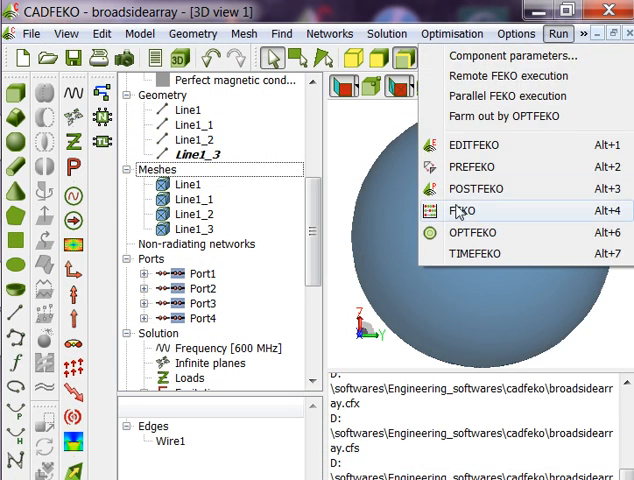
Launch POSTFEKO to load the broadsidearray results.
click(475, 188)
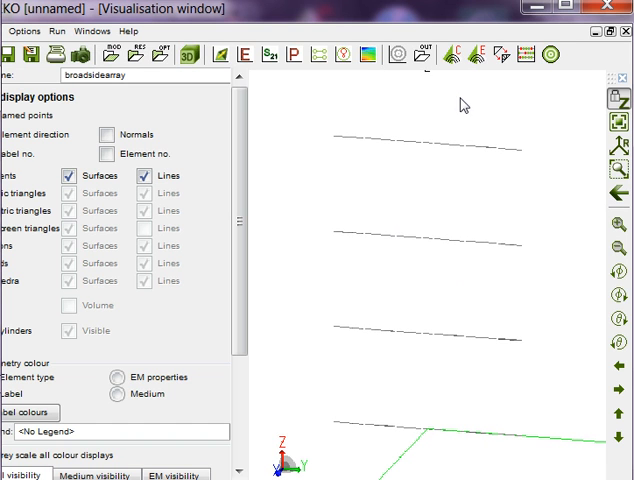
mouse_move(355, 86)
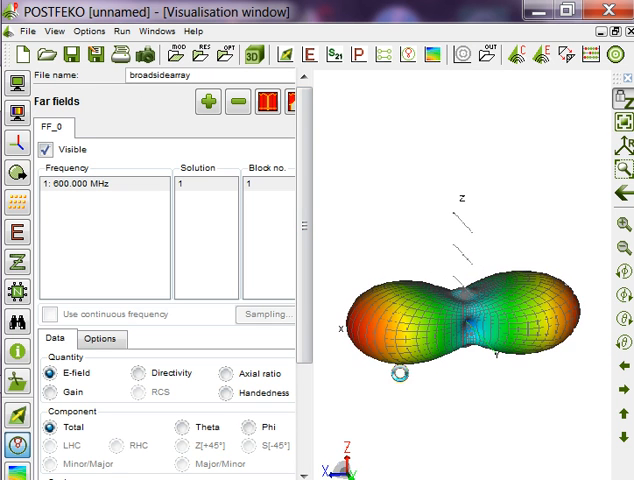
mouse_move(458, 352)
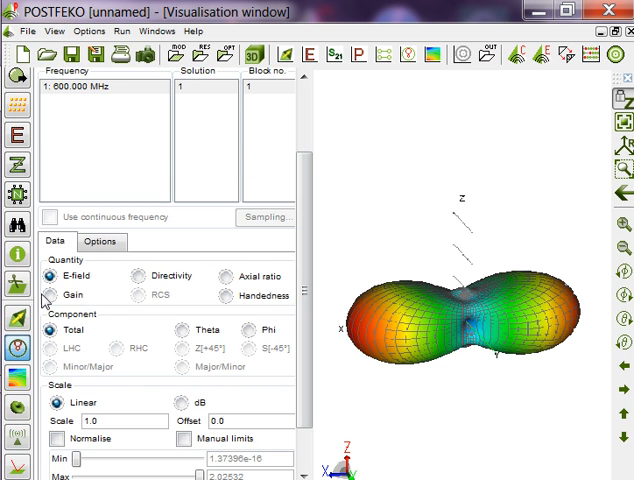
Show the 3D gain pattern (peak near 4.14), then directivity, then the source impedance graph.
click(48, 294)
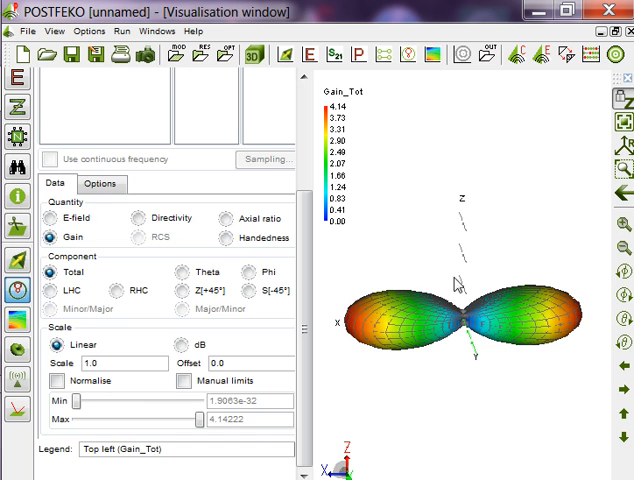
mouse_move(462, 220)
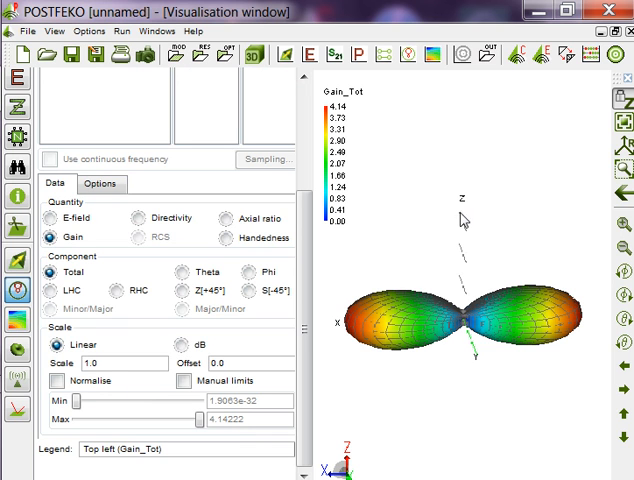
mouse_move(468, 342)
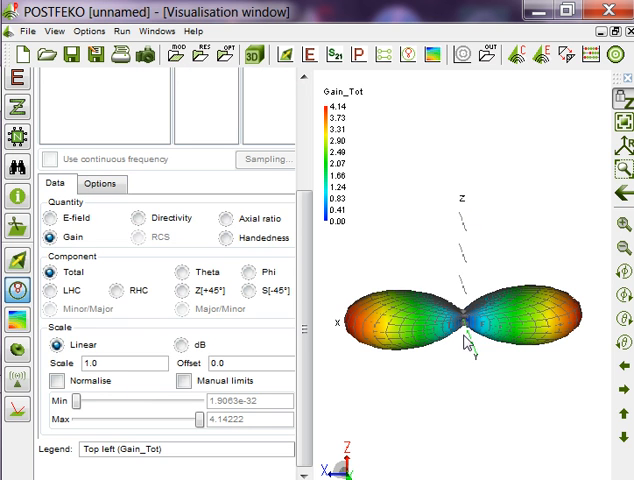
mouse_move(411, 290)
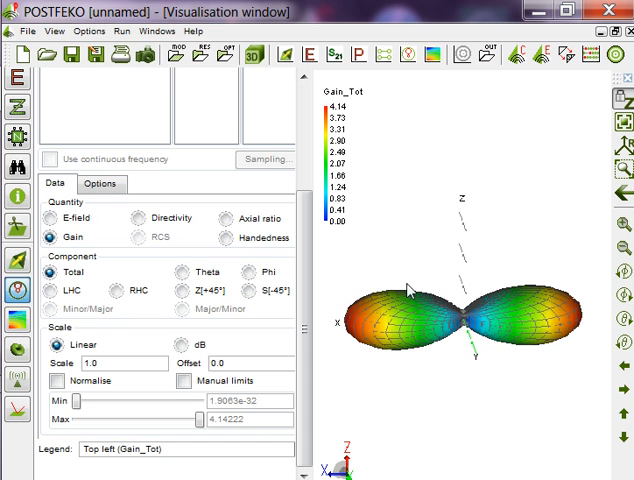
mouse_move(452, 320)
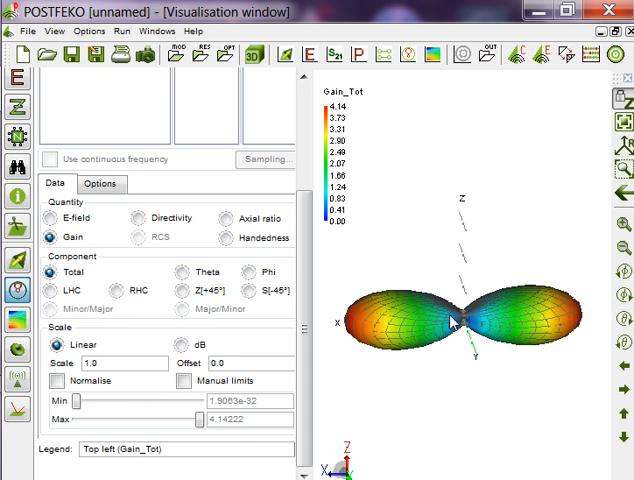
mouse_move(470, 213)
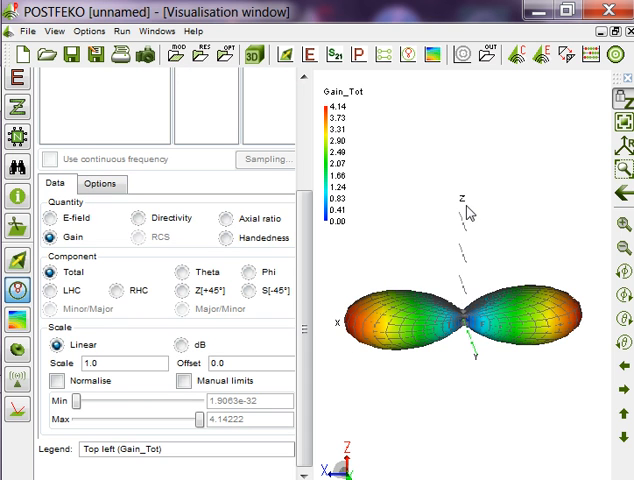
mouse_move(358, 315)
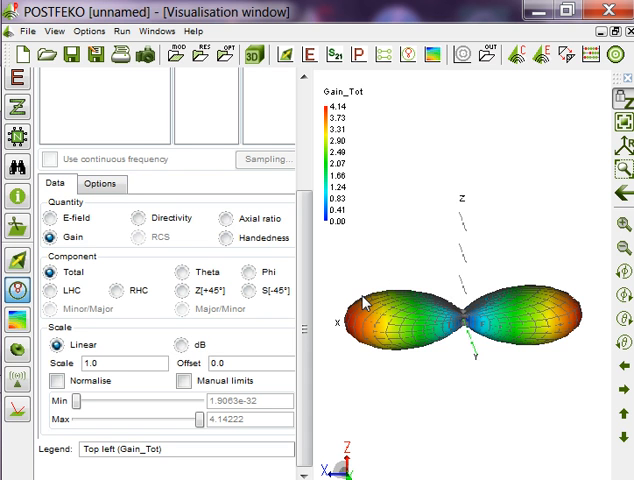
mouse_move(399, 341)
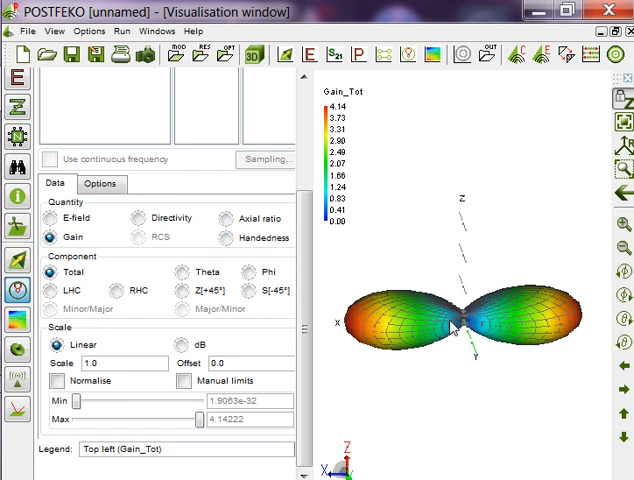
mouse_move(483, 307)
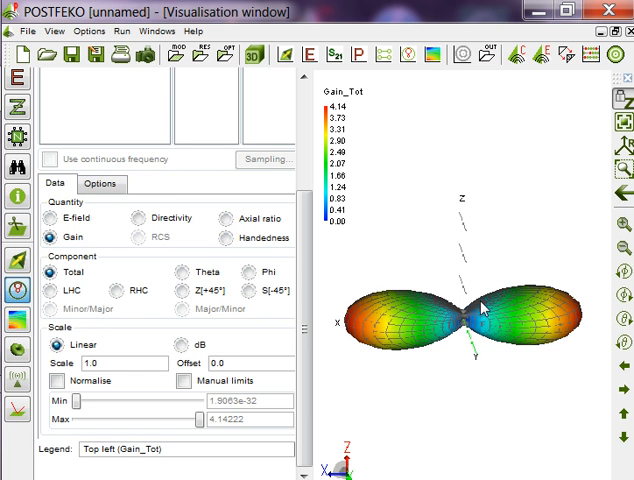
mouse_move(490, 280)
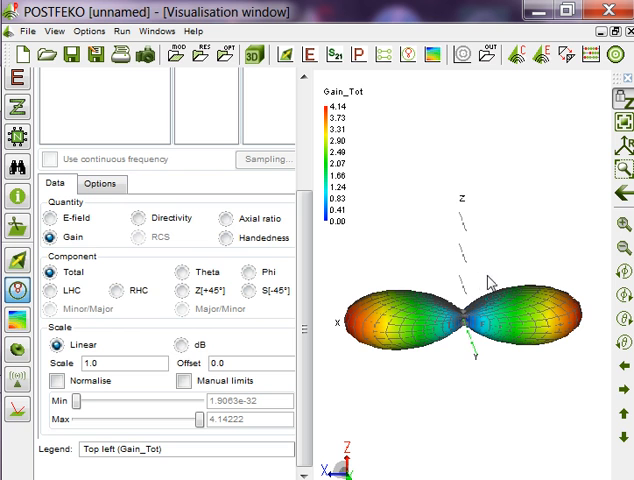
mouse_move(483, 291)
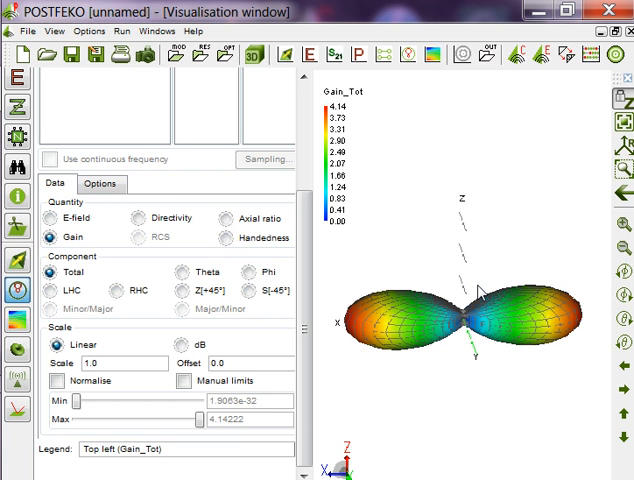
mouse_move(503, 294)
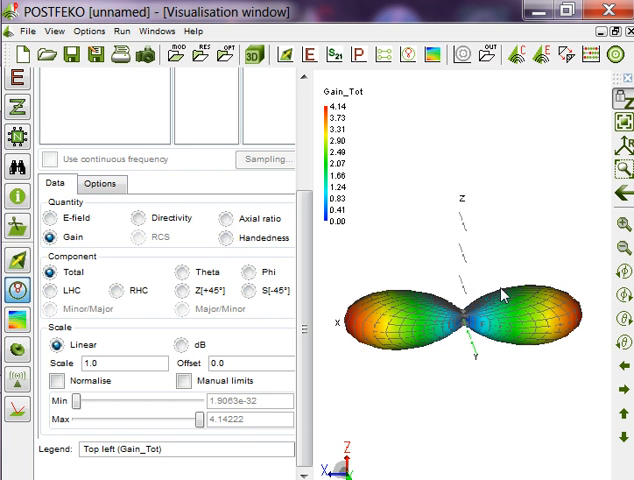
mouse_move(472, 310)
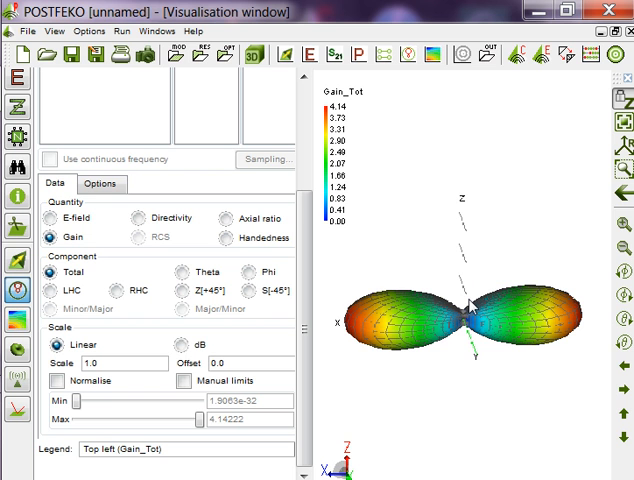
drag(470, 320, 430, 340)
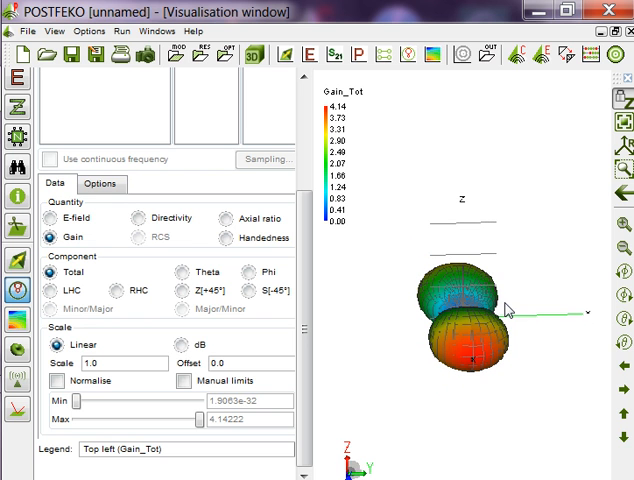
mouse_move(469, 240)
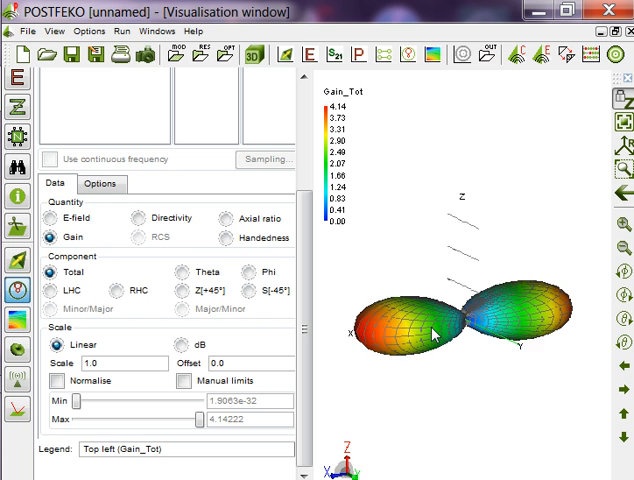
drag(435, 335, 455, 315)
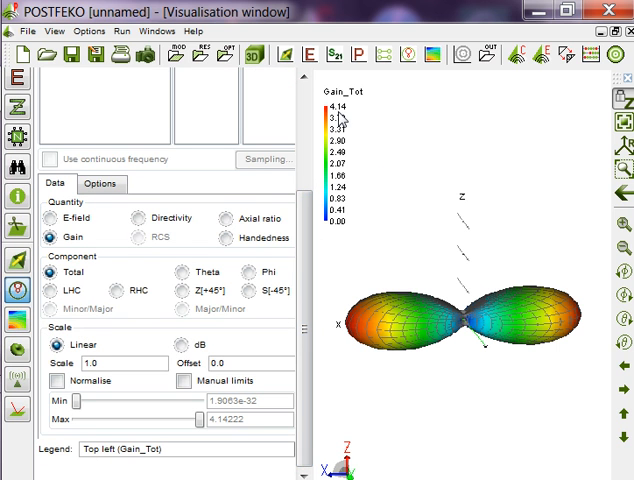
mouse_move(344, 234)
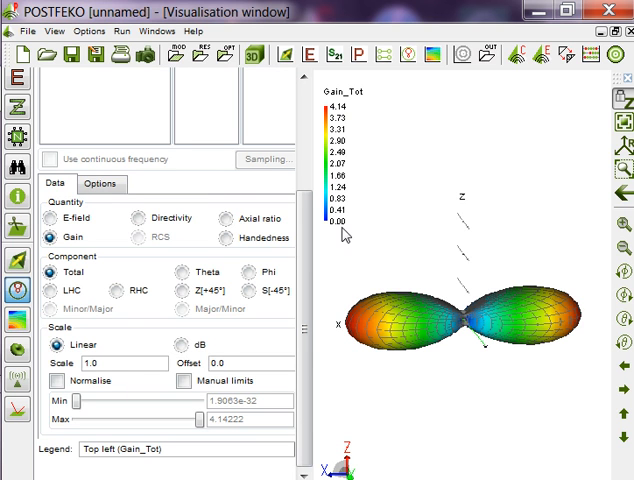
mouse_move(461, 223)
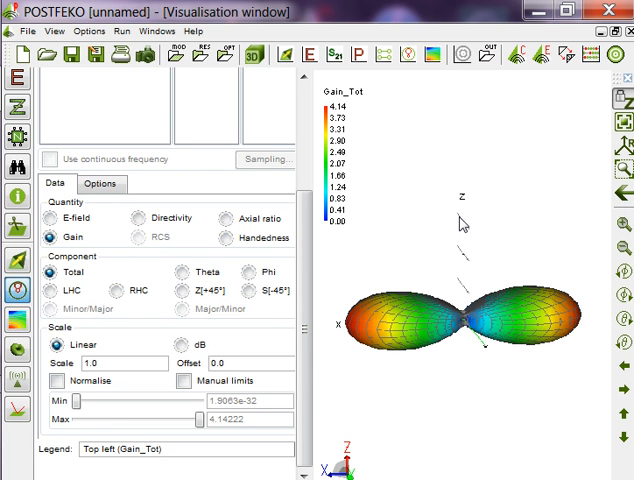
mouse_move(401, 226)
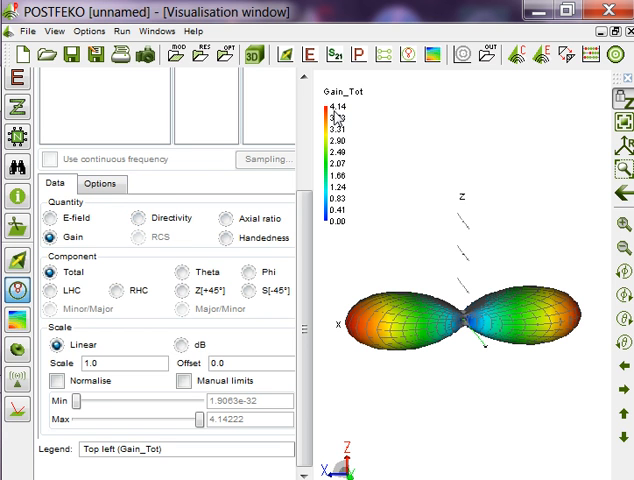
mouse_move(457, 249)
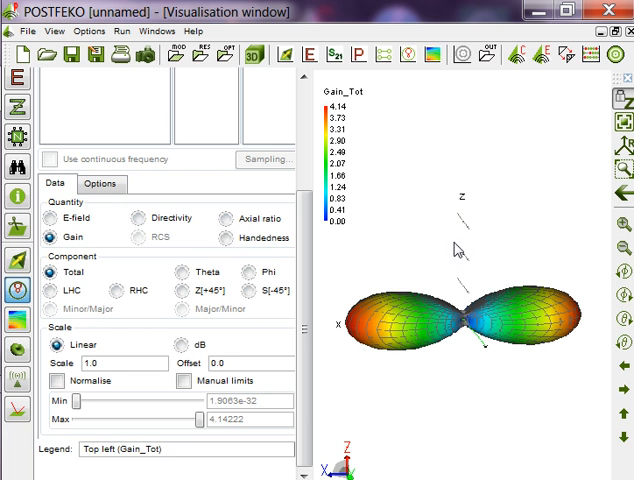
click(134, 218)
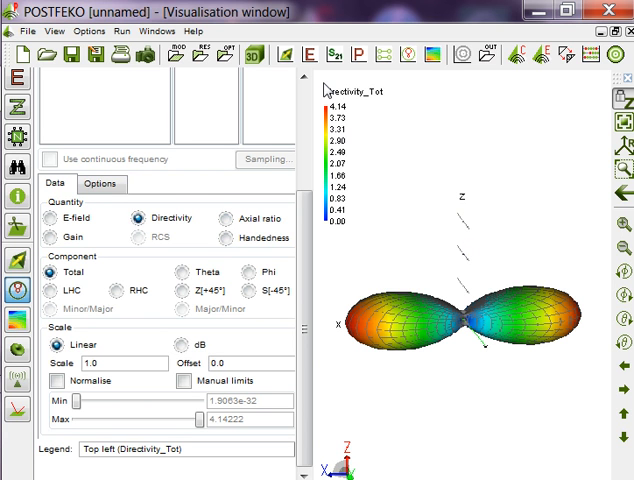
click(309, 55)
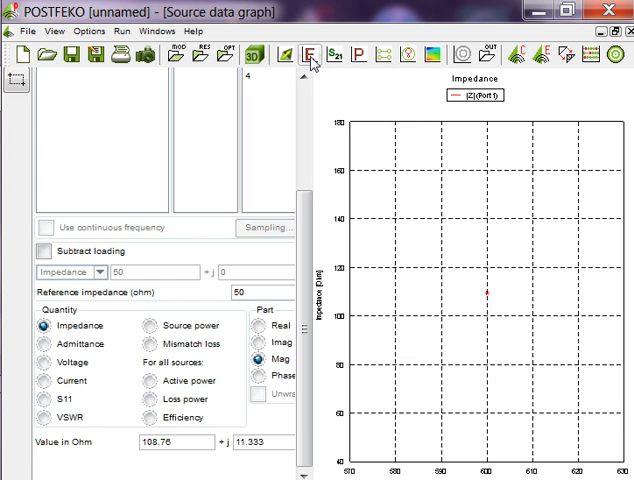
mouse_move(330, 265)
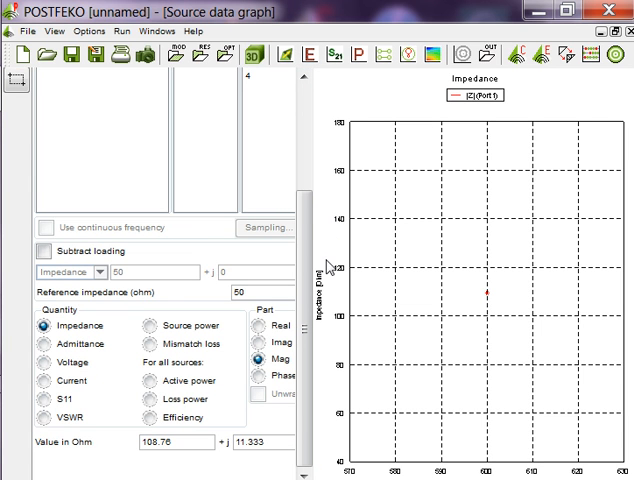
mouse_move(489, 298)
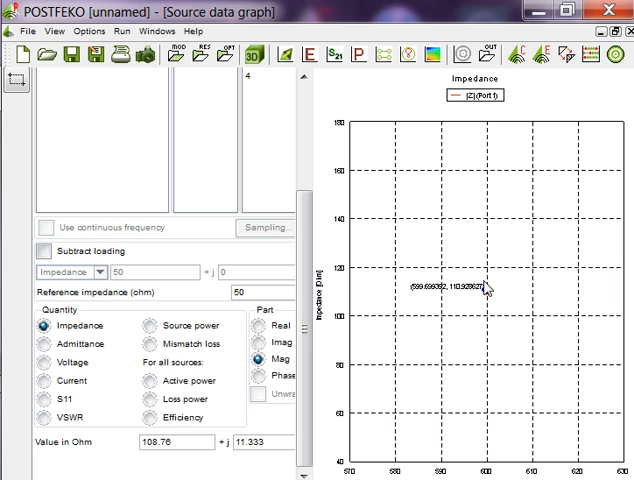
Plot the real part of Port1's impedance, about 108.76 ohm at 600 MHz.
click(254, 324)
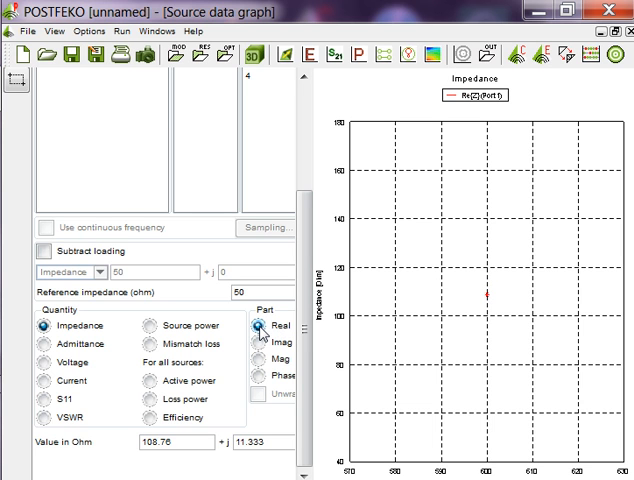
mouse_move(483, 294)
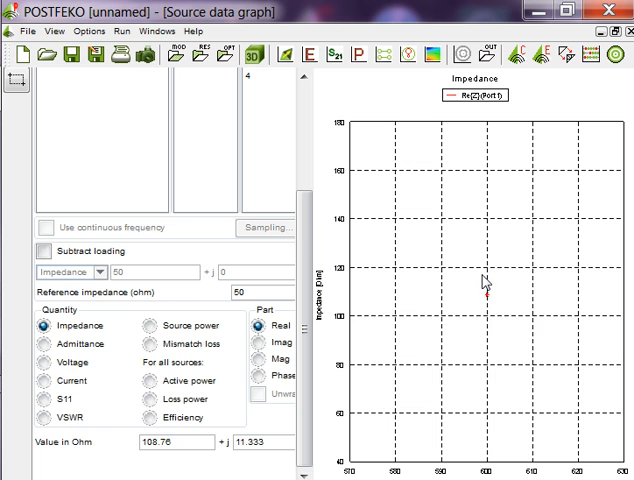
mouse_move(490, 297)
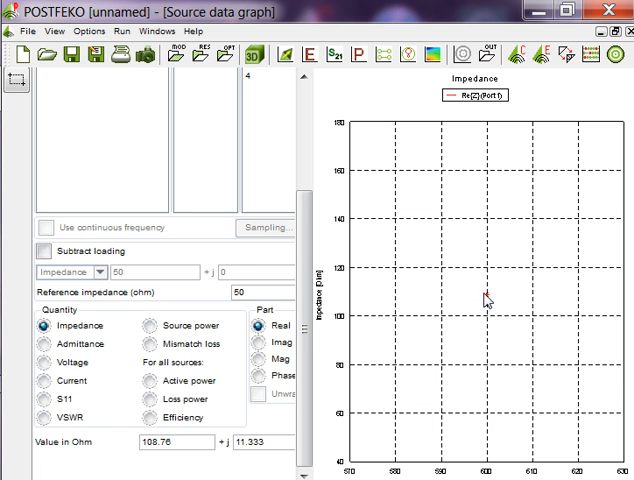
mouse_move(45, 362)
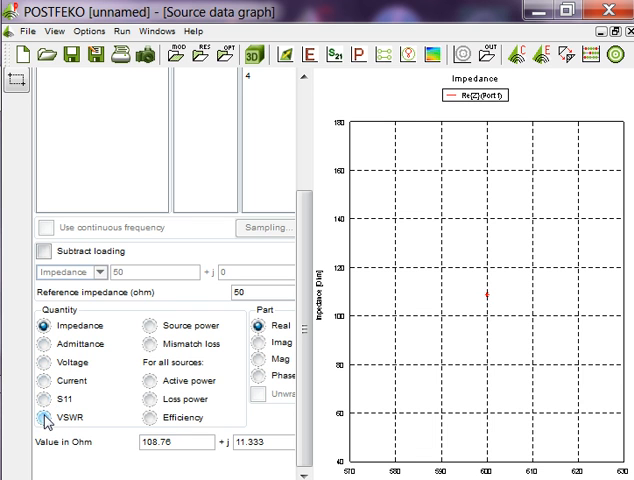
Switch the Port 1 source data graph to VSWR, reading about 2.2 at 600 MHz.
click(46, 411)
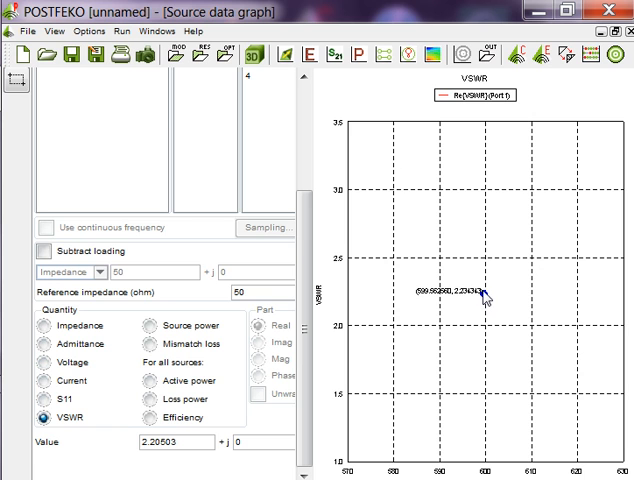
mouse_move(478, 305)
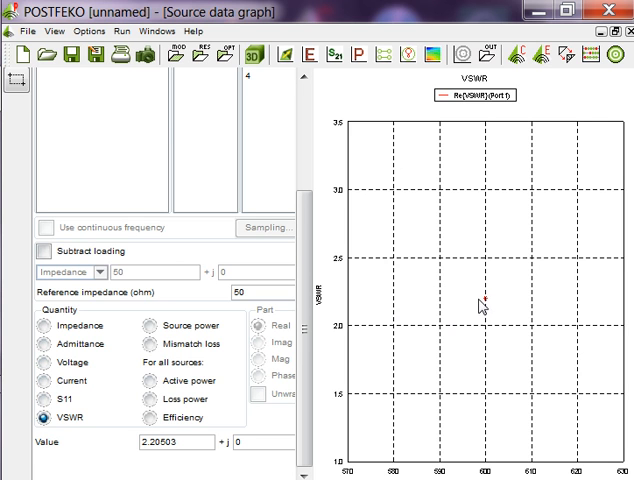
mouse_move(485, 350)
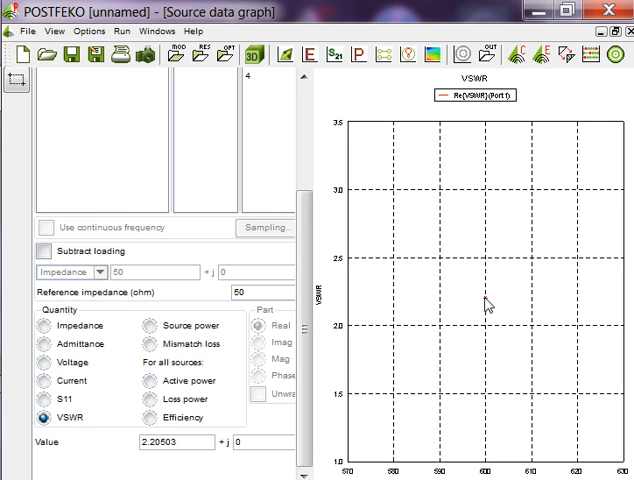
mouse_move(485, 295)
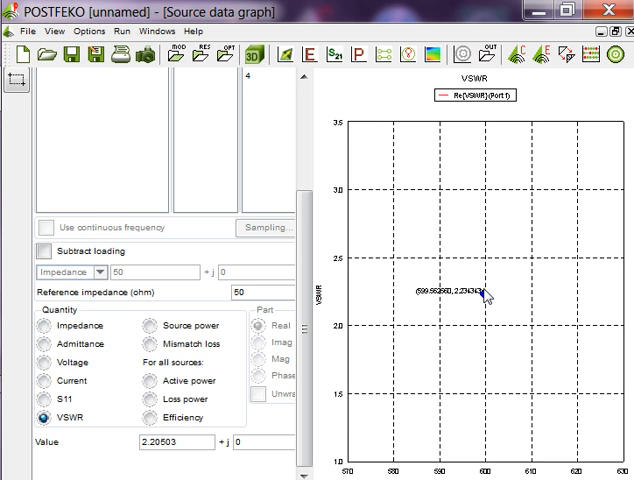
mouse_move(487, 295)
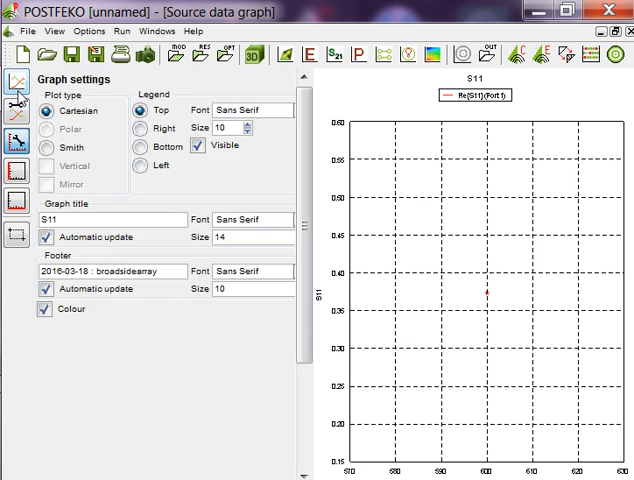
Set the S11 graph's left axis to dB scaling, near -8.7 dB at 600 MHz.
click(15, 116)
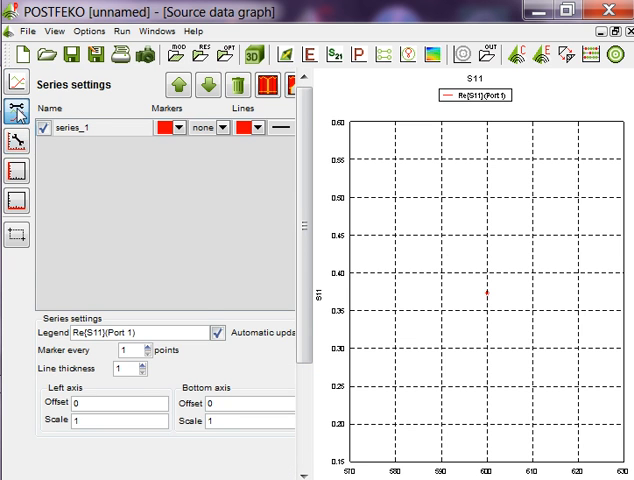
click(17, 167)
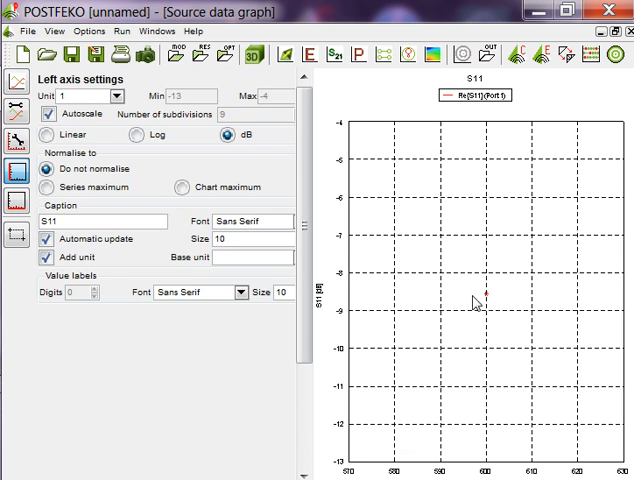
mouse_move(489, 291)
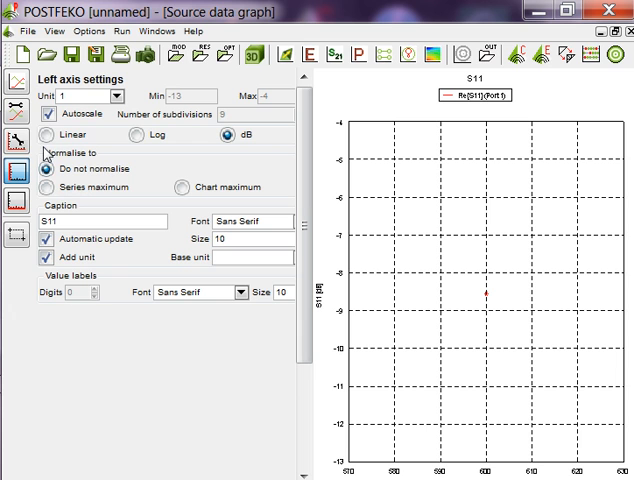
mouse_move(16, 143)
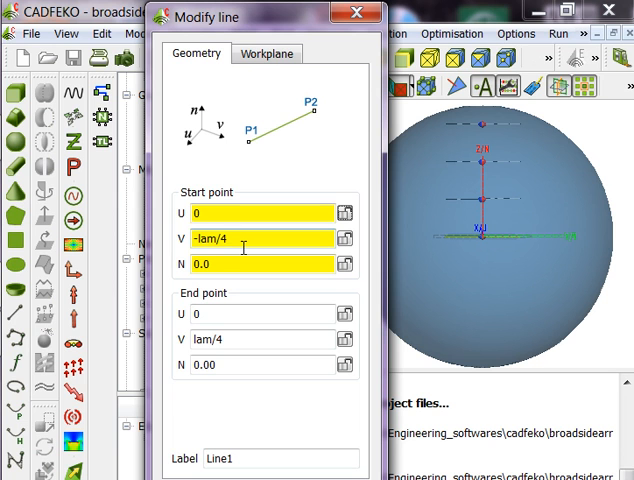
Shorten the first two dipole lines by appending -.1 to their V coordinates.
text(-.)
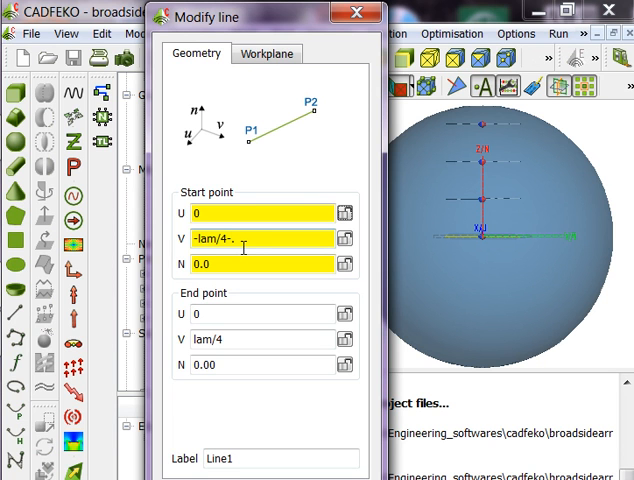
text(1)
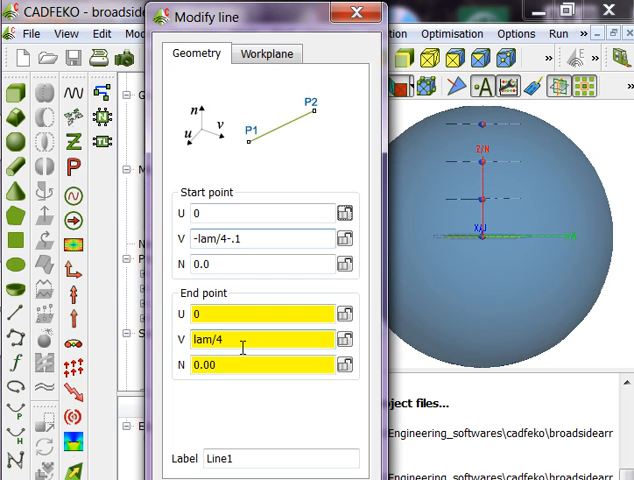
text(-)
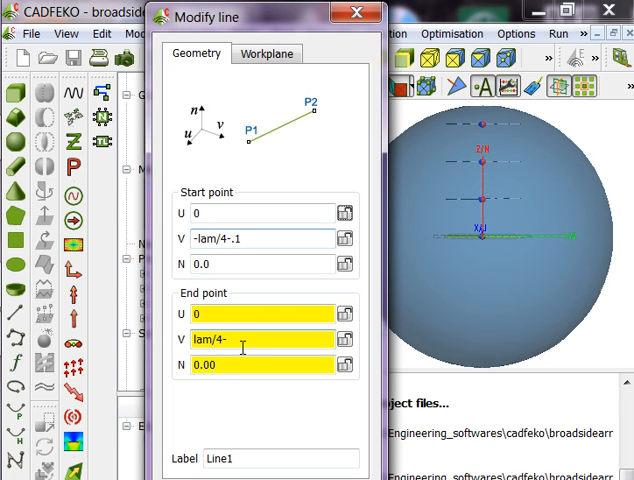
text(.0)
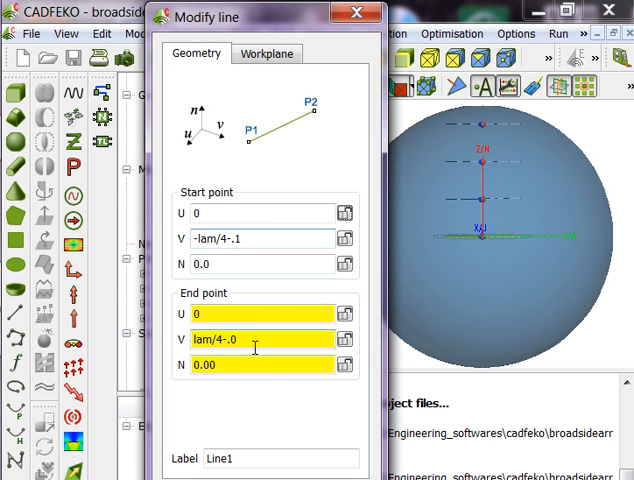
text(1)
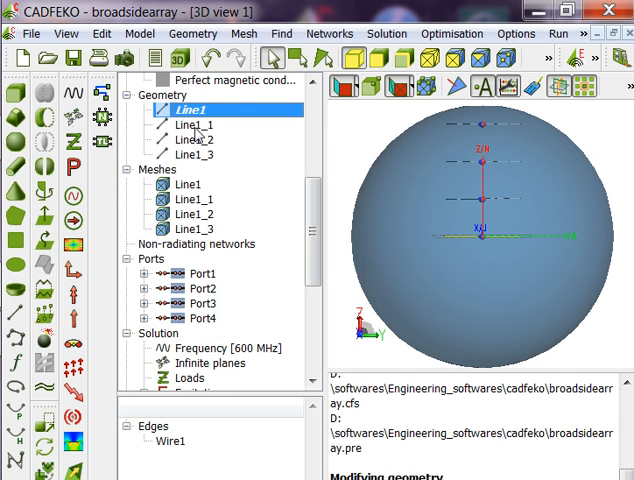
double_click(186, 123)
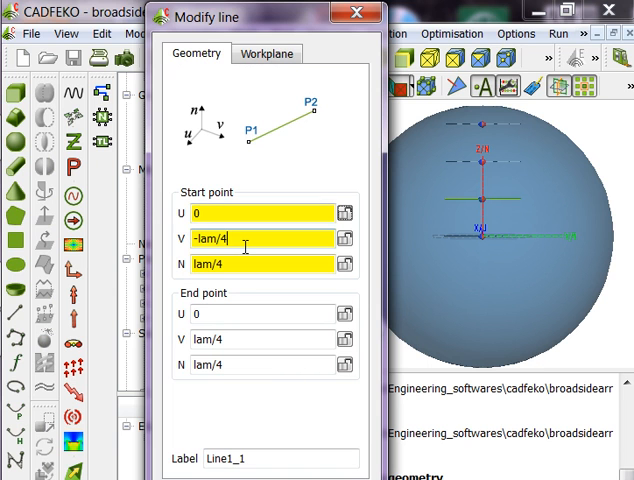
text(-.1)
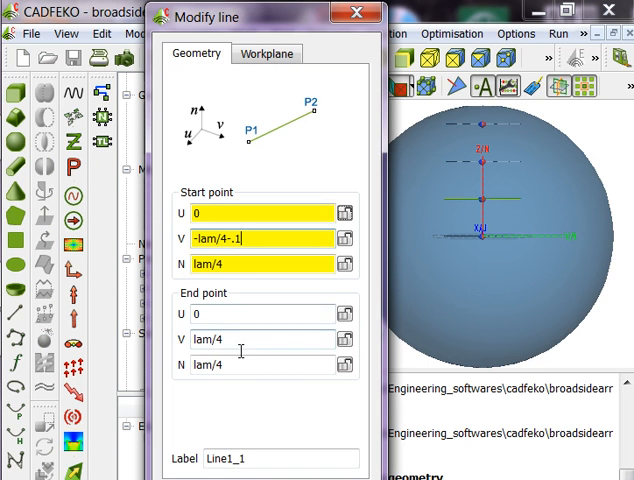
click(260, 338)
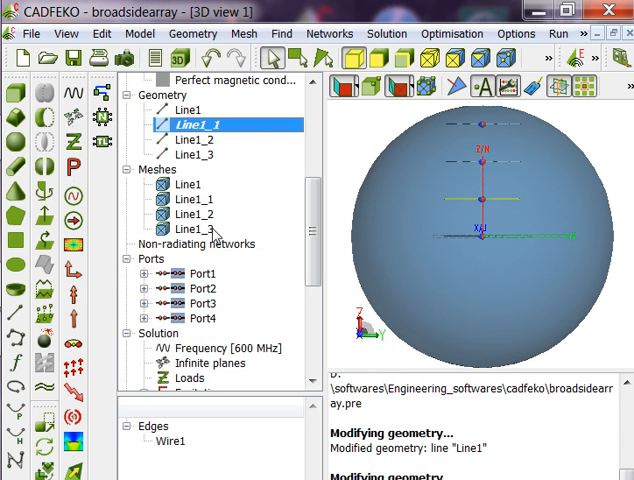
Shorten the third and fourth dipole lines by -.1 and open the mesh creation settings.
double_click(194, 139)
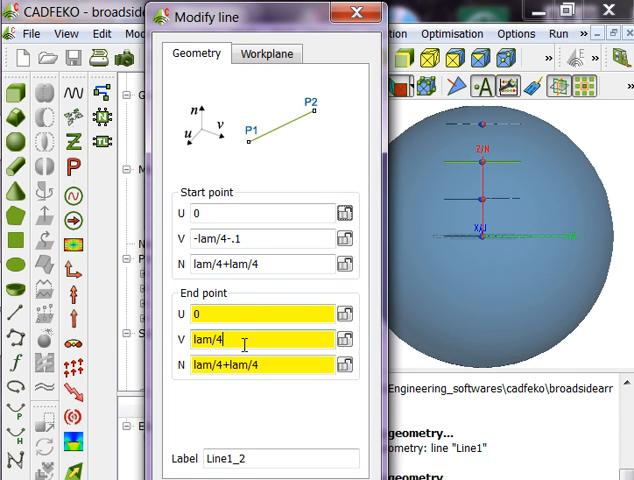
text(-.1)
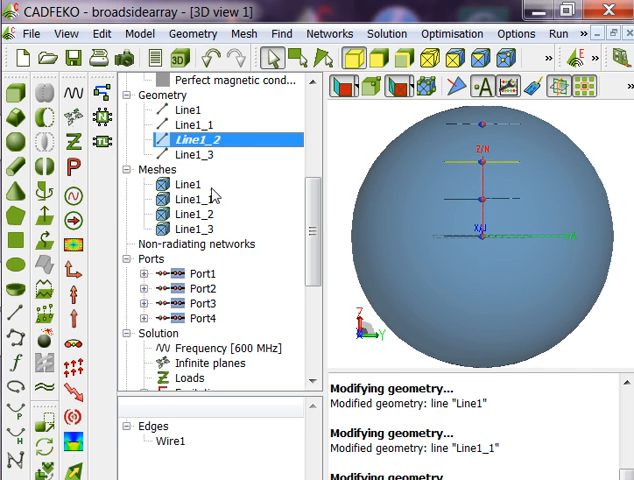
double_click(192, 138)
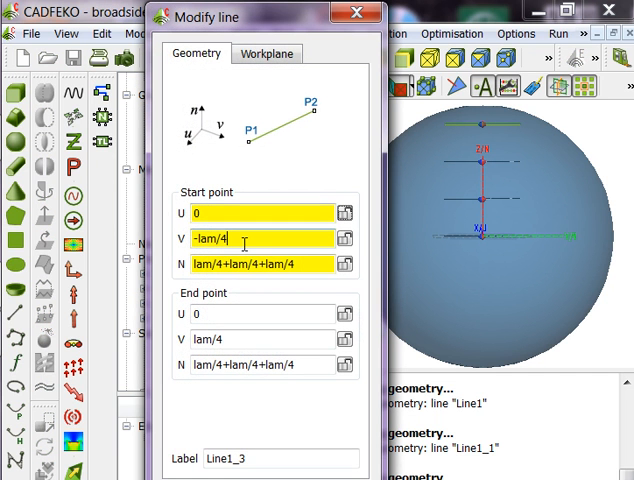
text(-.1)
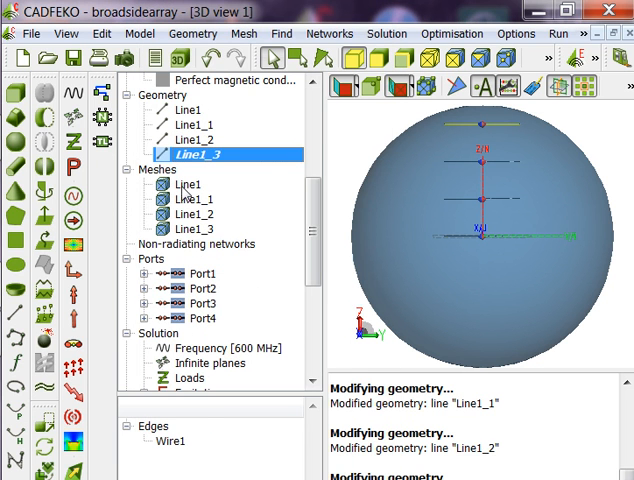
click(185, 184)
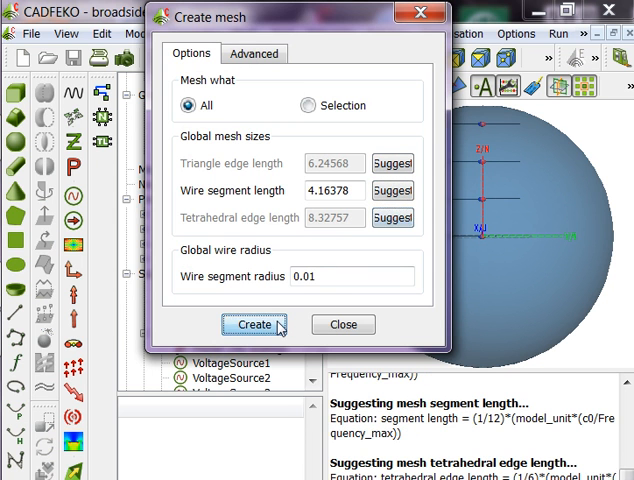
Create the 7-segment mesh, save the model, run PREFEKO, and launch POSTFEKO.
click(256, 324)
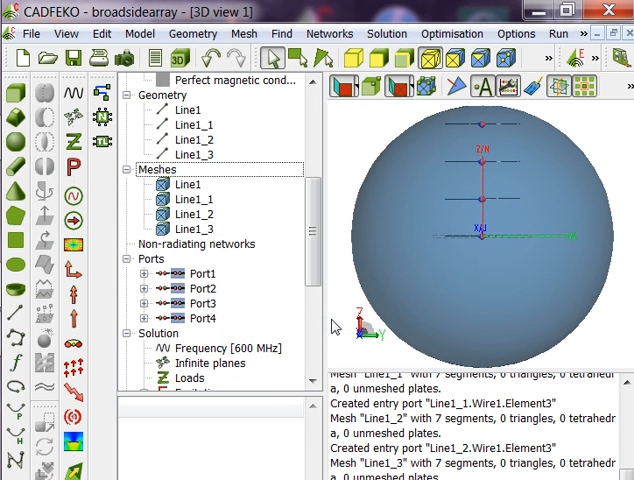
click(558, 33)
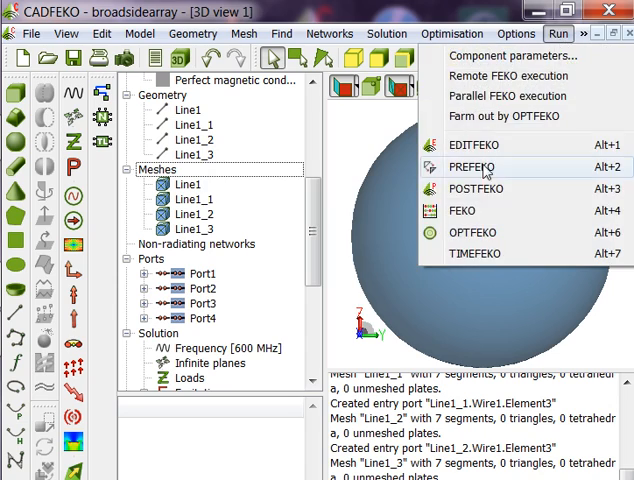
click(473, 167)
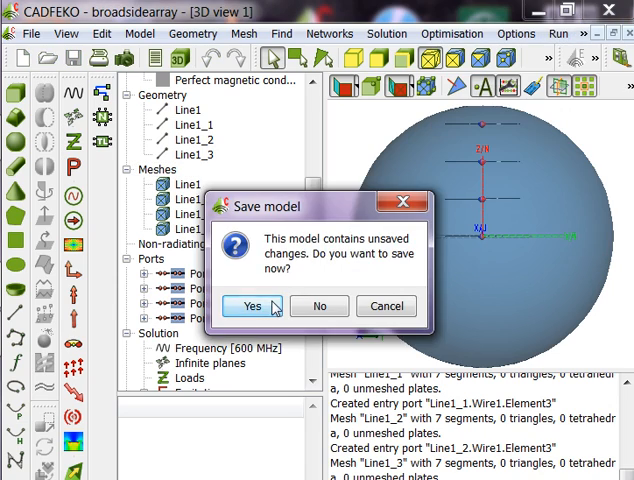
click(251, 306)
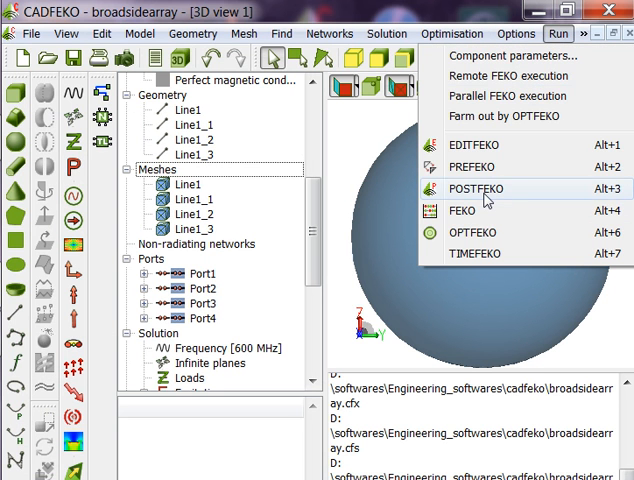
click(475, 188)
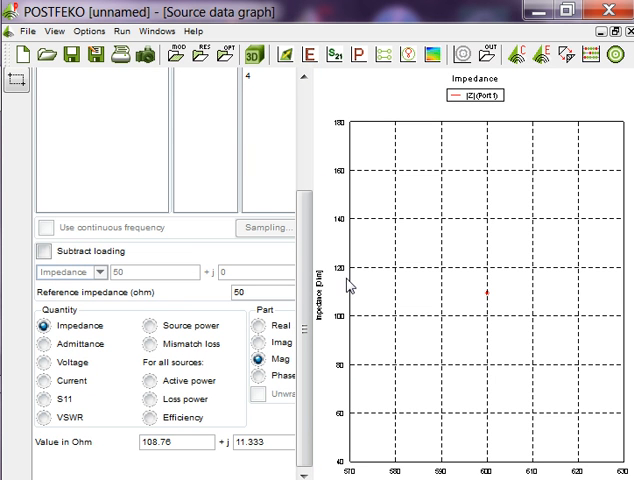
mouse_move(489, 298)
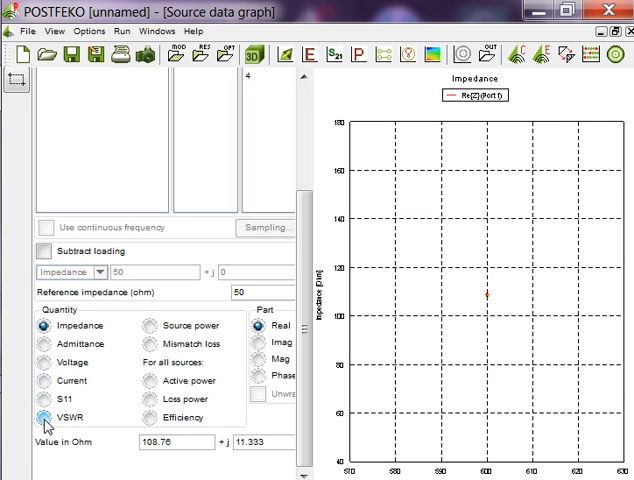
Show the remeshed array's Port 1 VSWR, about 2.2 at 600 MHz.
click(45, 417)
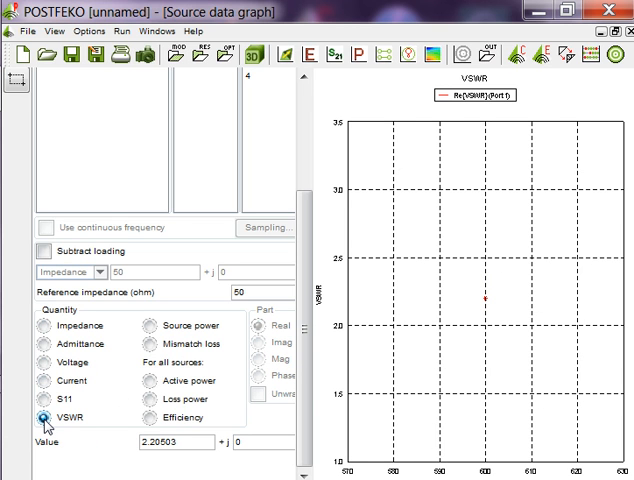